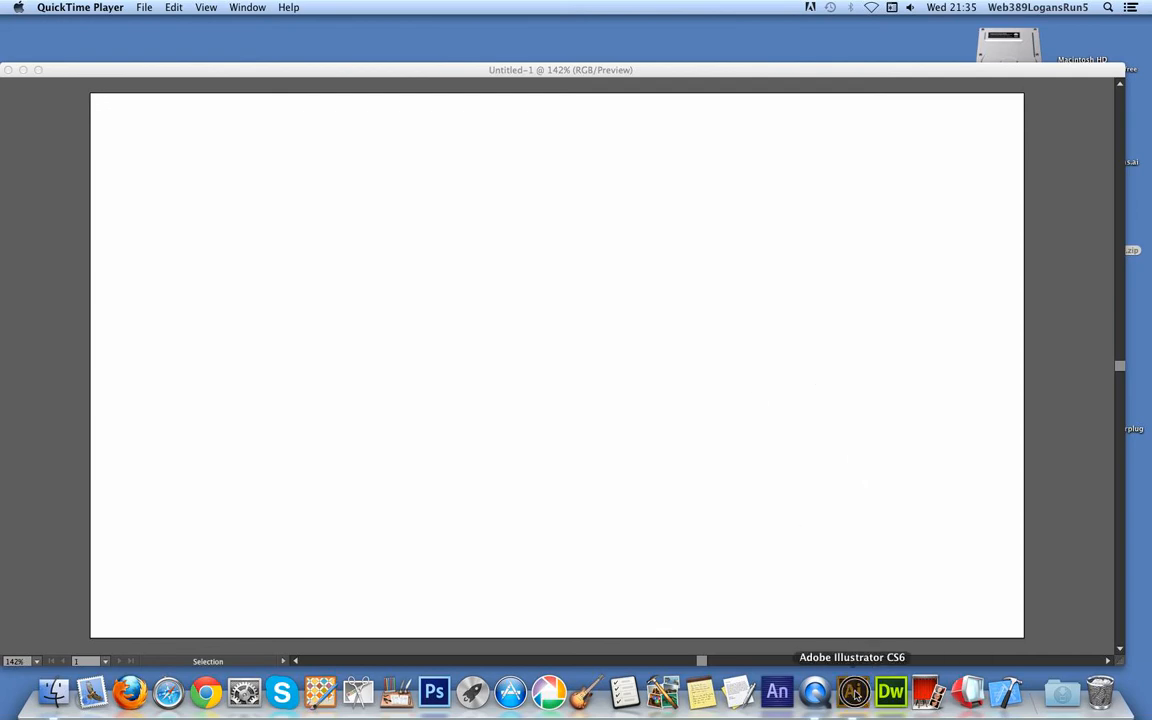
Activate the Illustrator workspace and show the Symbols panel via Window > Symbols
left_click(852, 692)
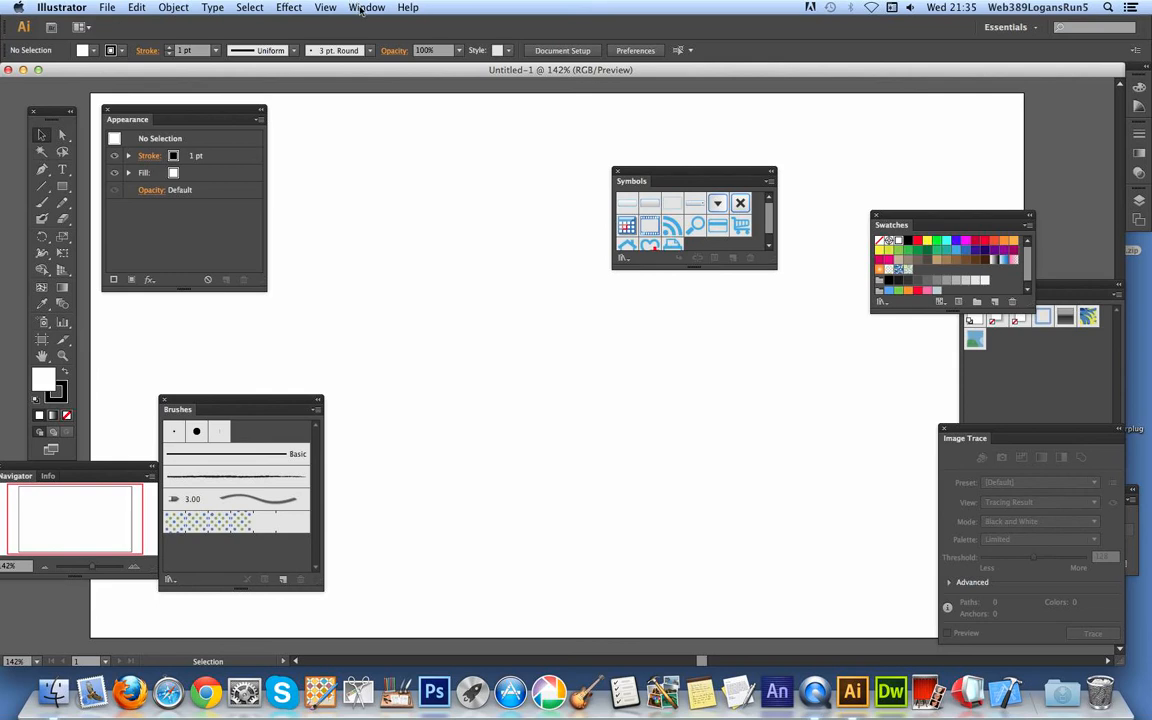
left_click(368, 8)
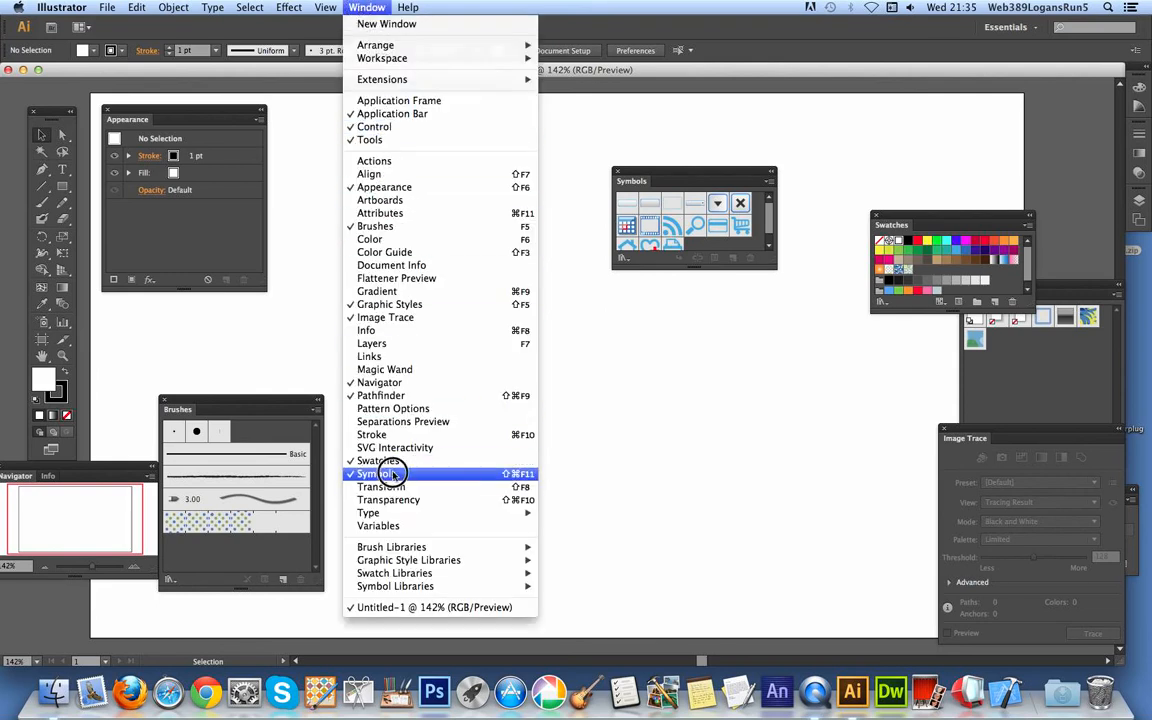
mouse_move(384, 472)
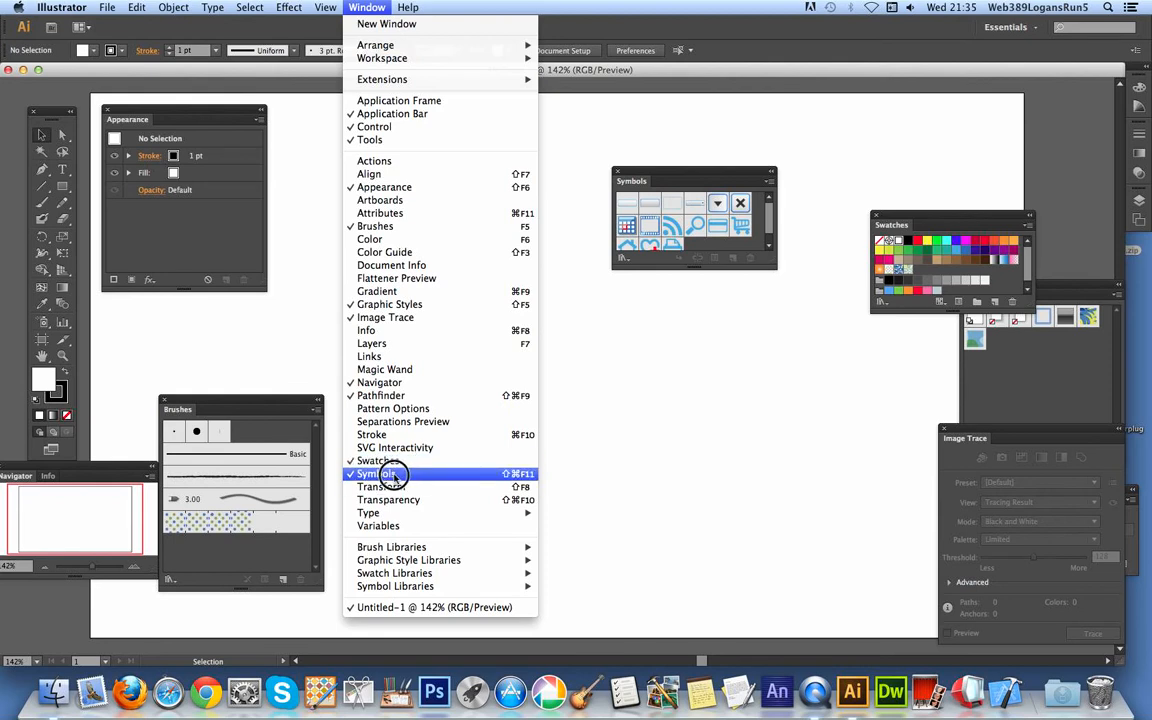
left_click(376, 472)
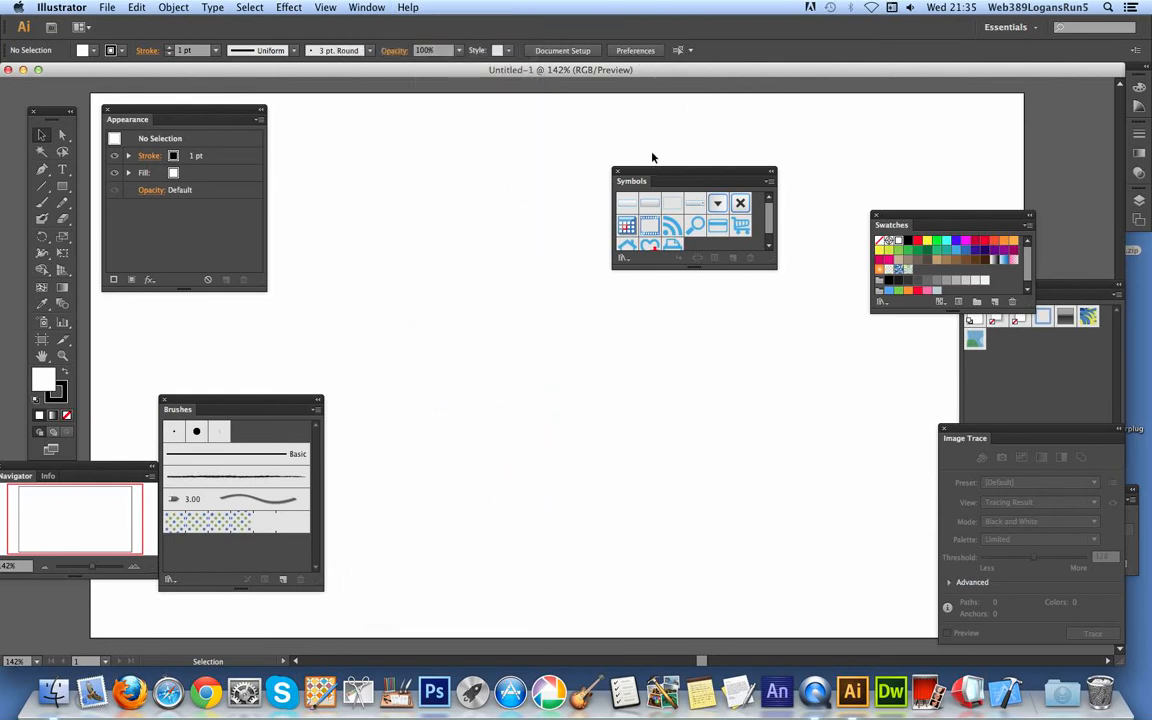
mouse_move(692, 172)
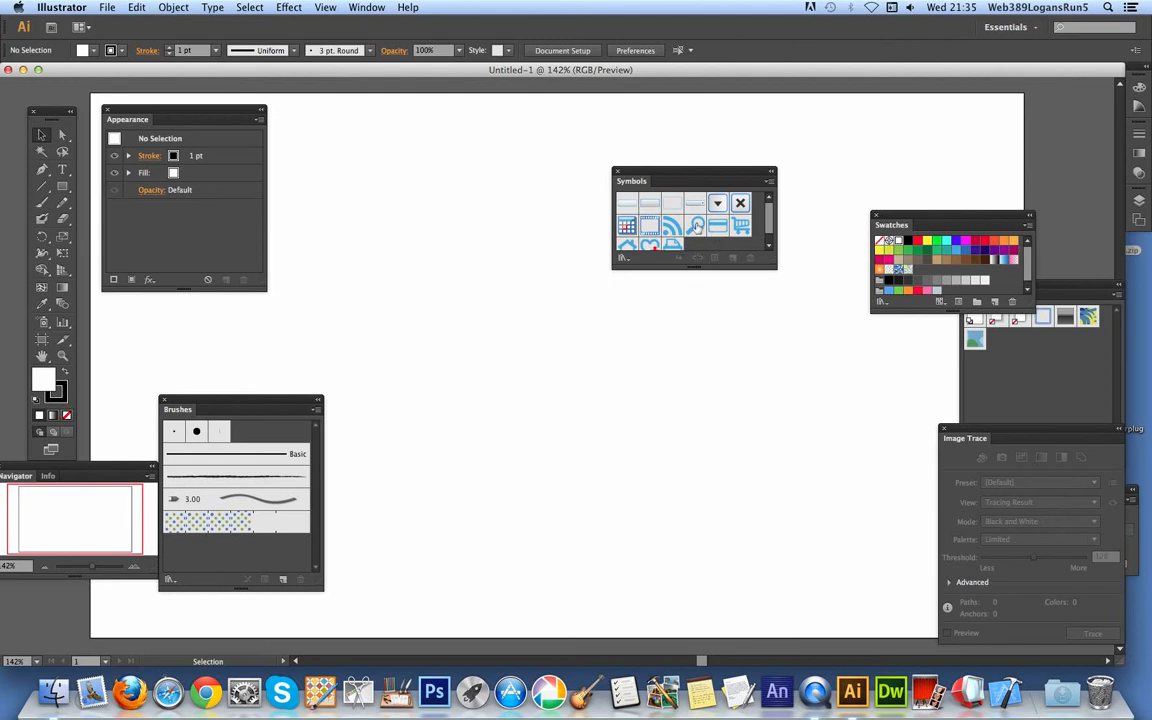
mouse_move(740, 228)
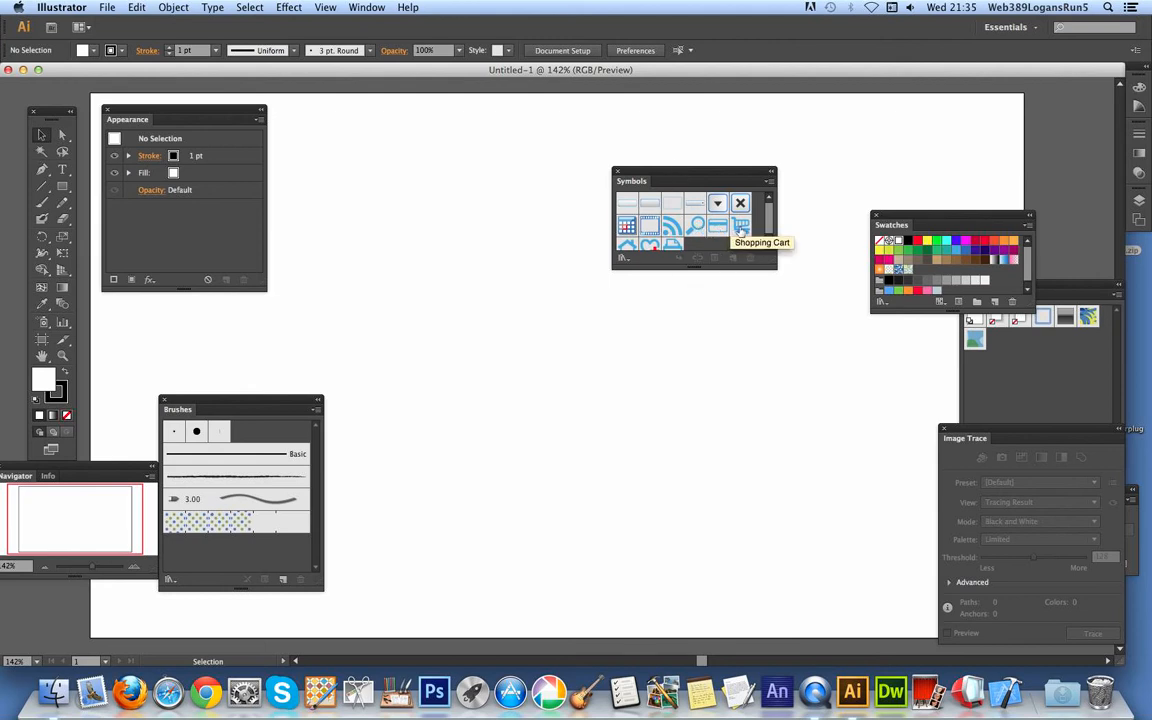
mouse_move(752, 164)
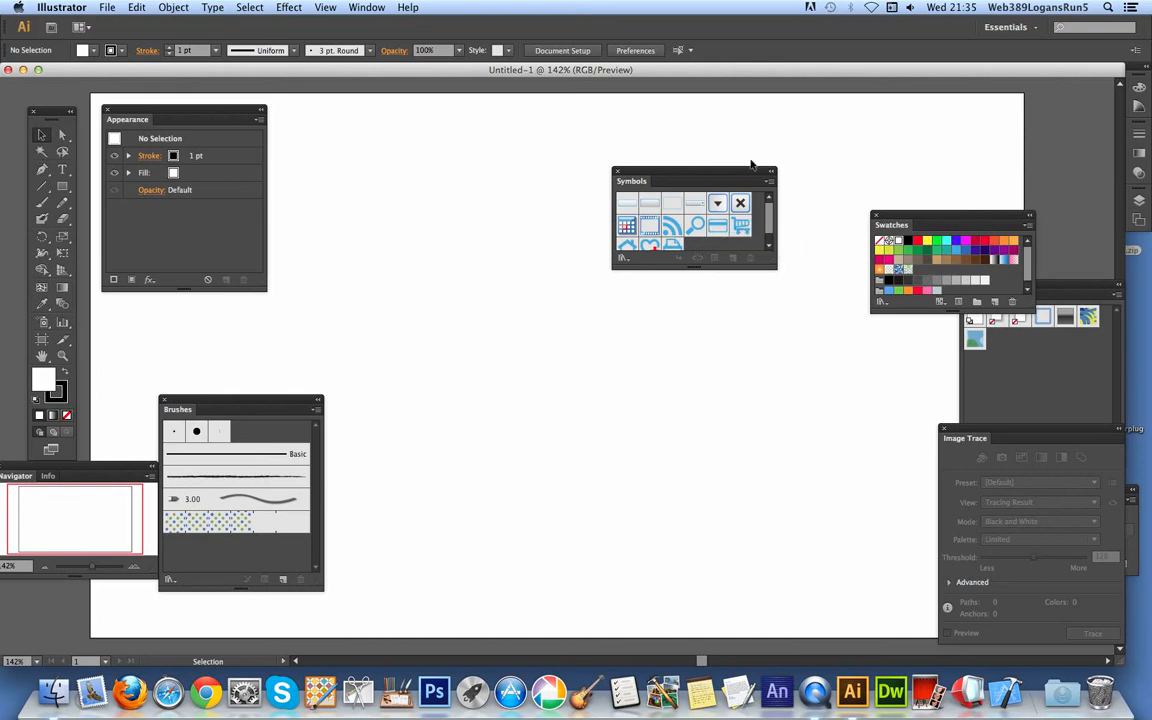
Show the Symbols panel flyout menu to reach the Open Symbol Library list
left_click(716, 204)
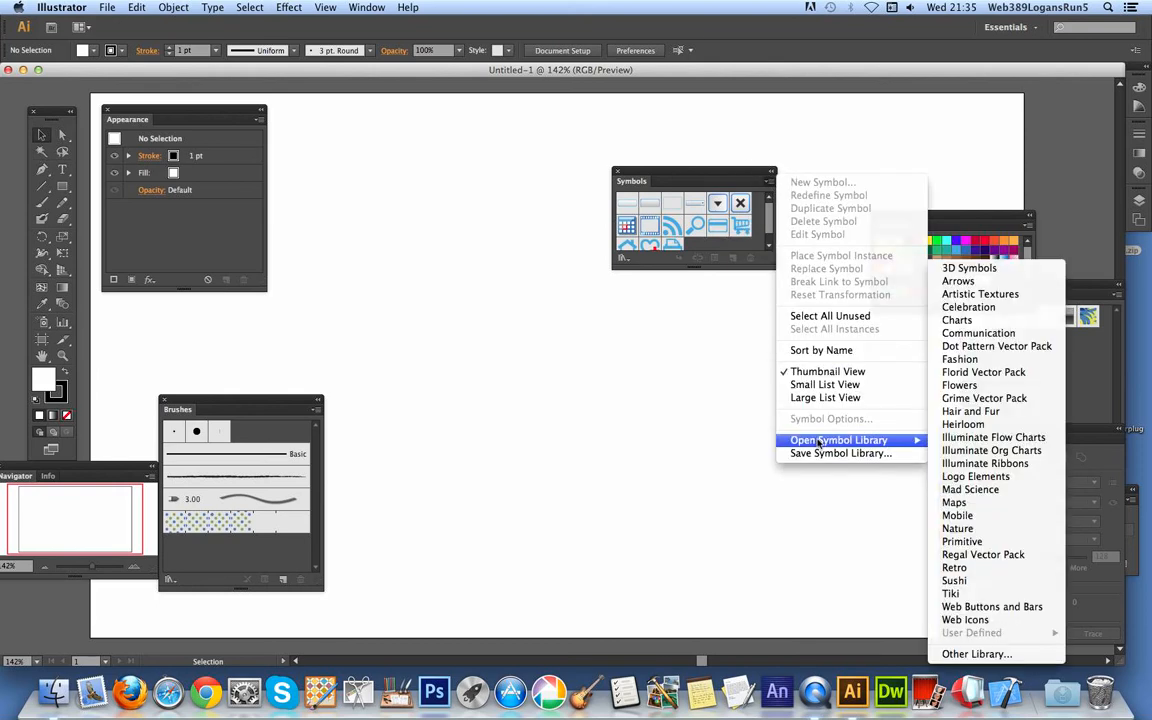
mouse_move(968, 268)
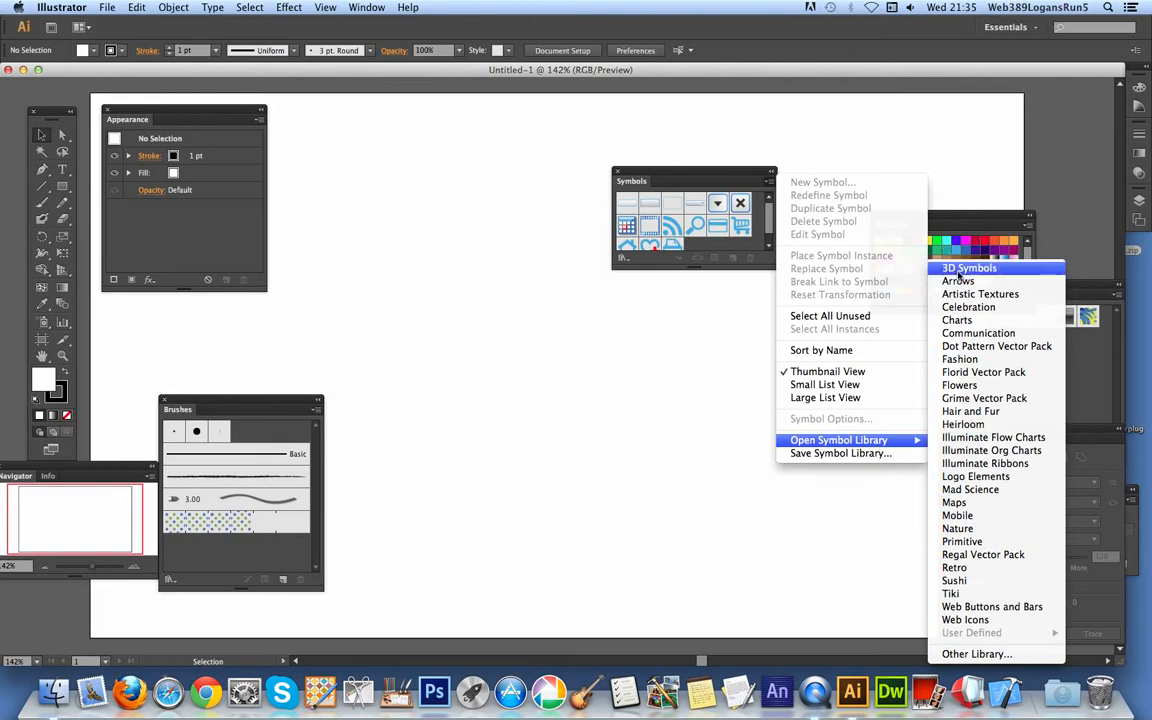
mouse_move(980, 292)
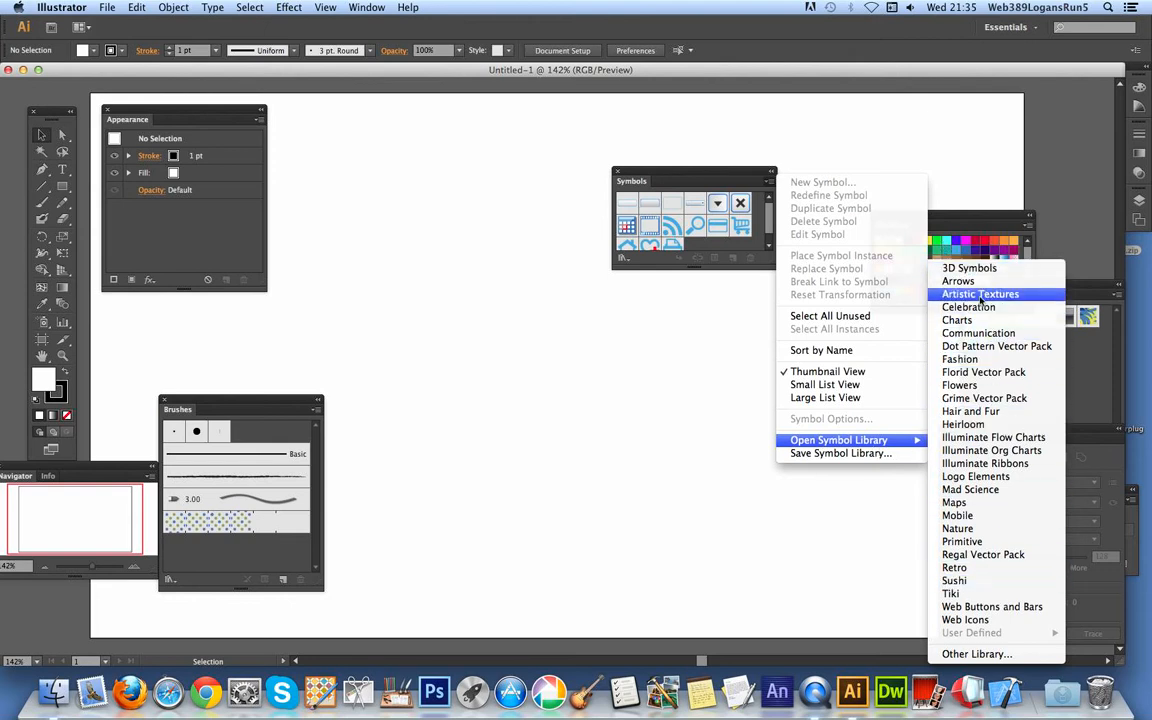
mouse_move(992, 450)
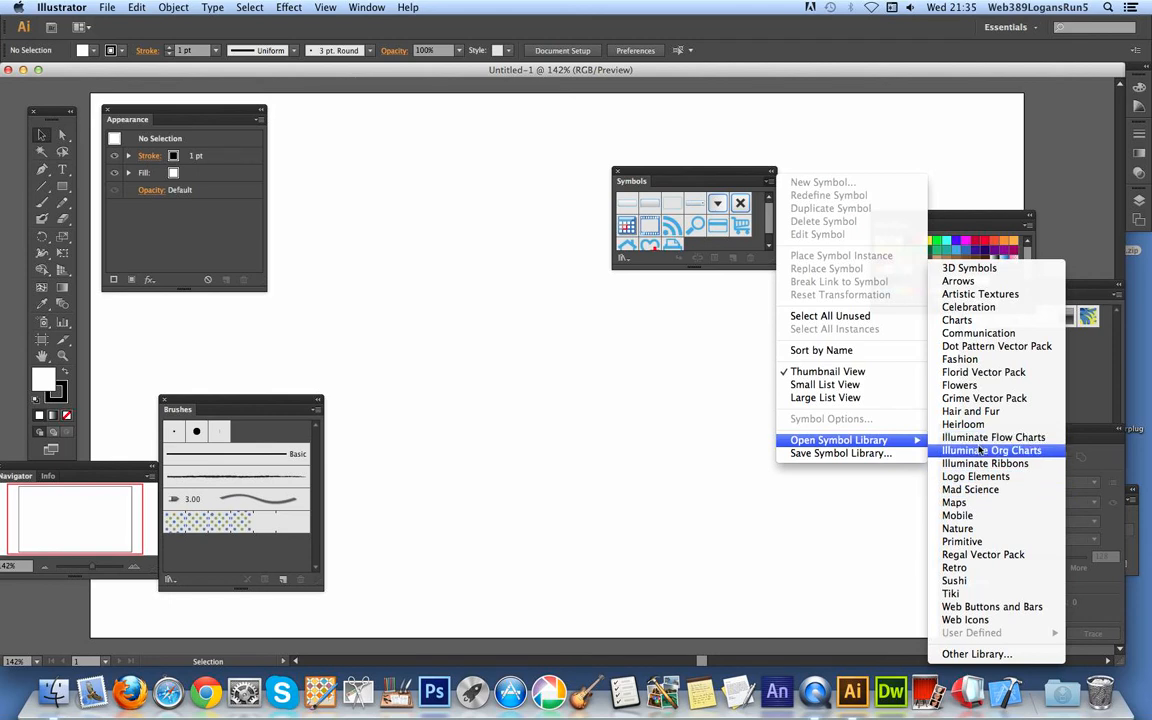
mouse_move(954, 502)
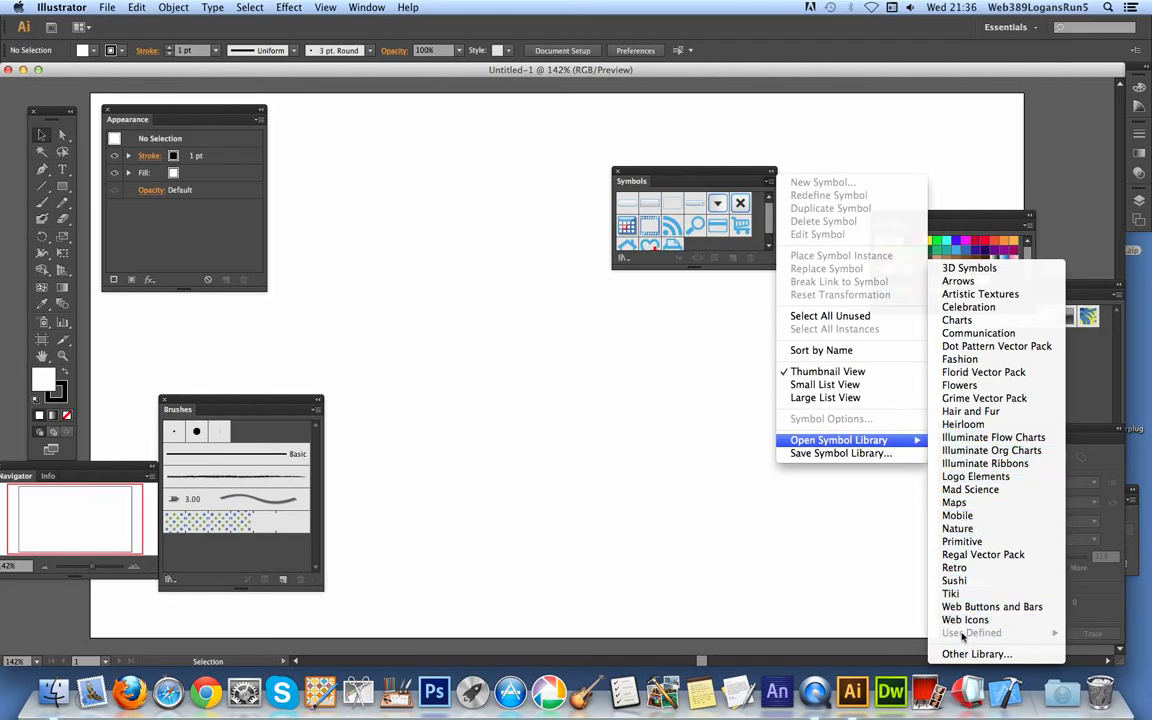
mouse_move(976, 652)
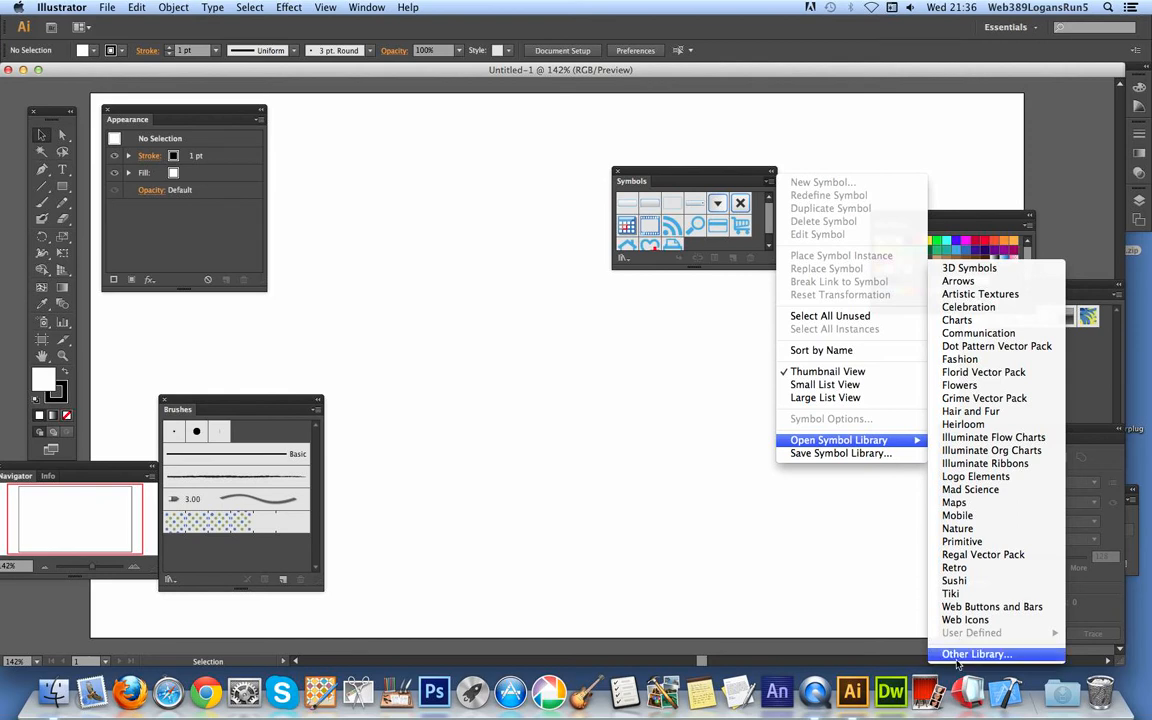
Load the gx-symbols-sampler-2-graphicxtras .ai library from the Desktop via Other Library
left_click(976, 652)
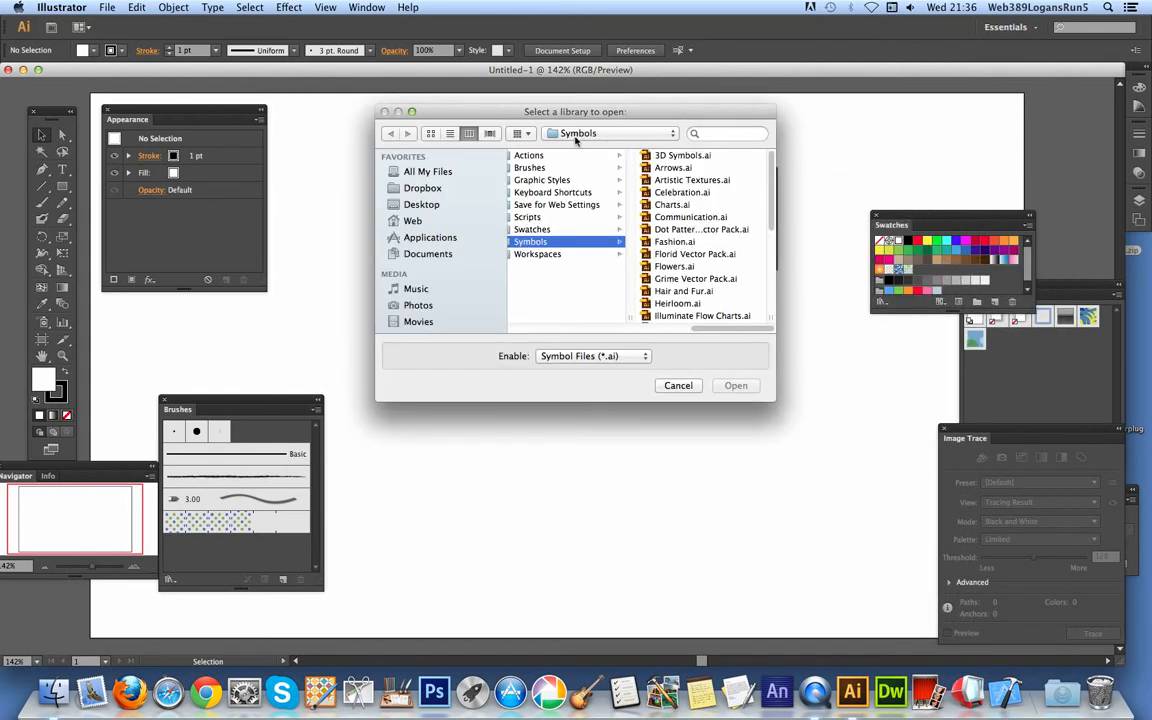
left_click(422, 204)
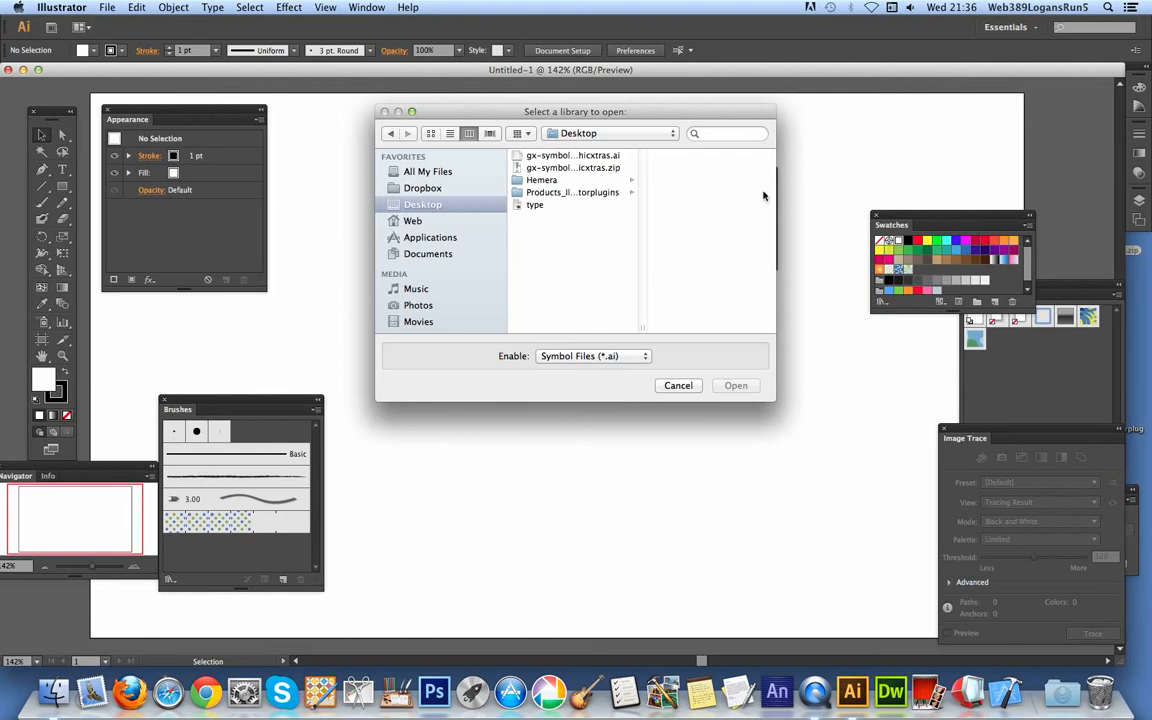
left_click(572, 156)
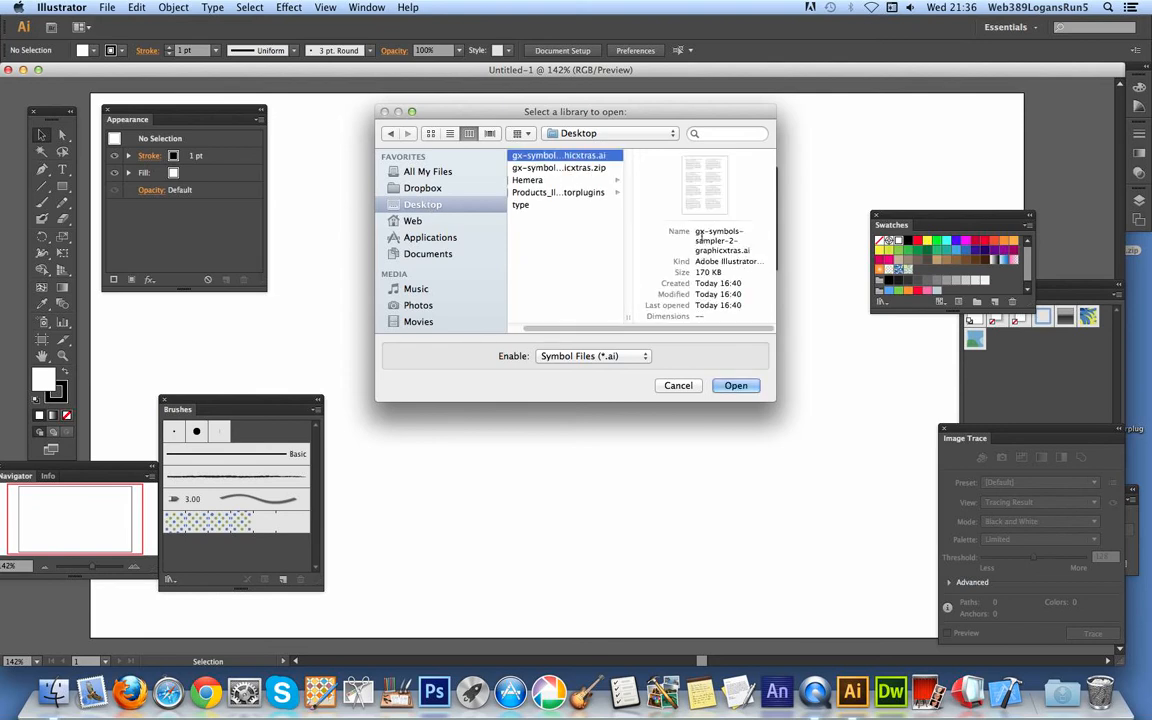
mouse_move(684, 228)
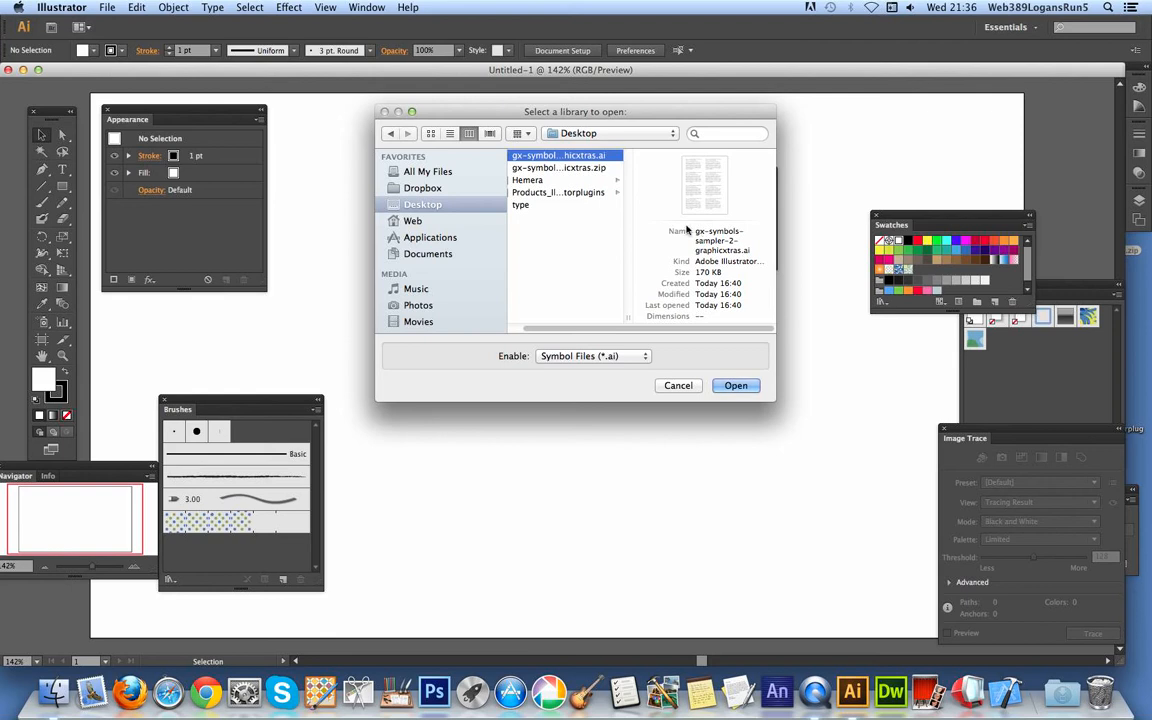
mouse_move(754, 242)
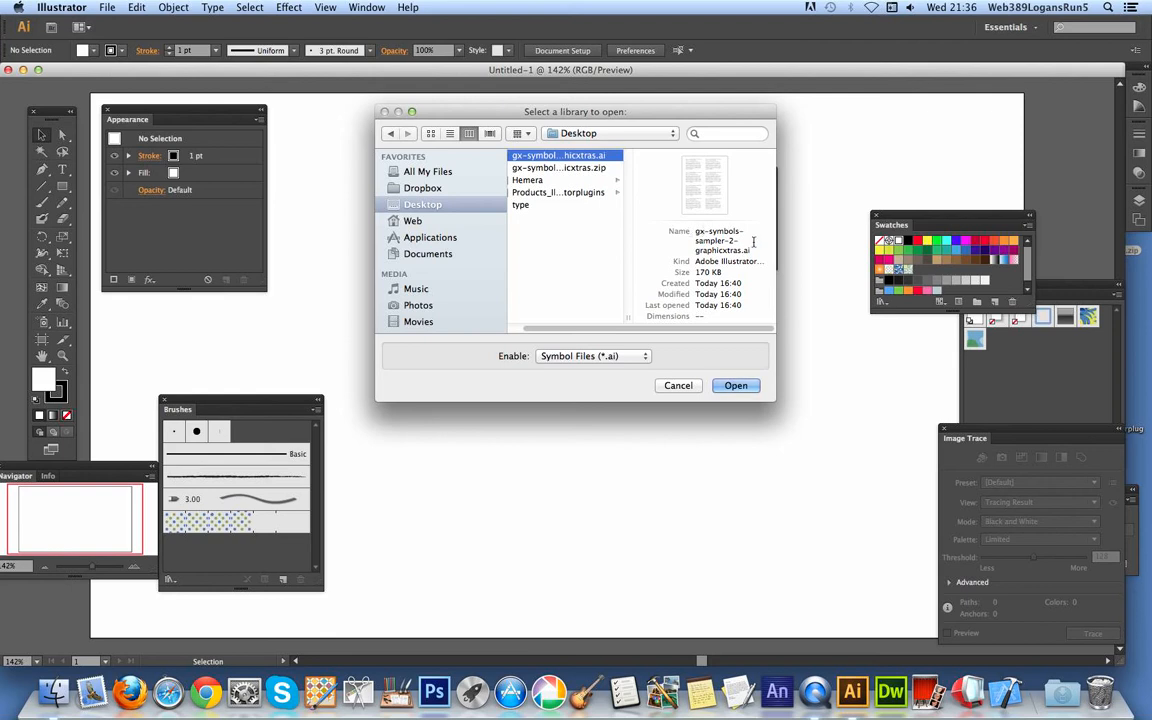
left_click(736, 384)
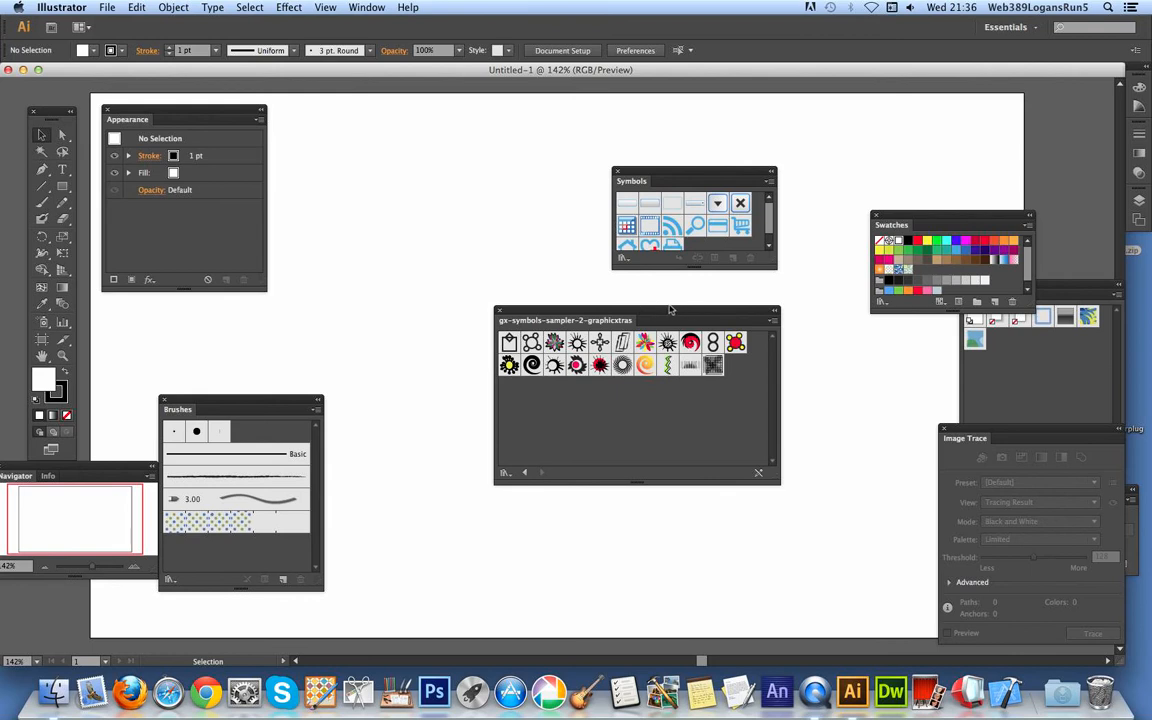
Move the graphicxtras library panel aside and place its red-and-yellow symbol on the artboard
left_click_drag(564, 320, 660, 328)
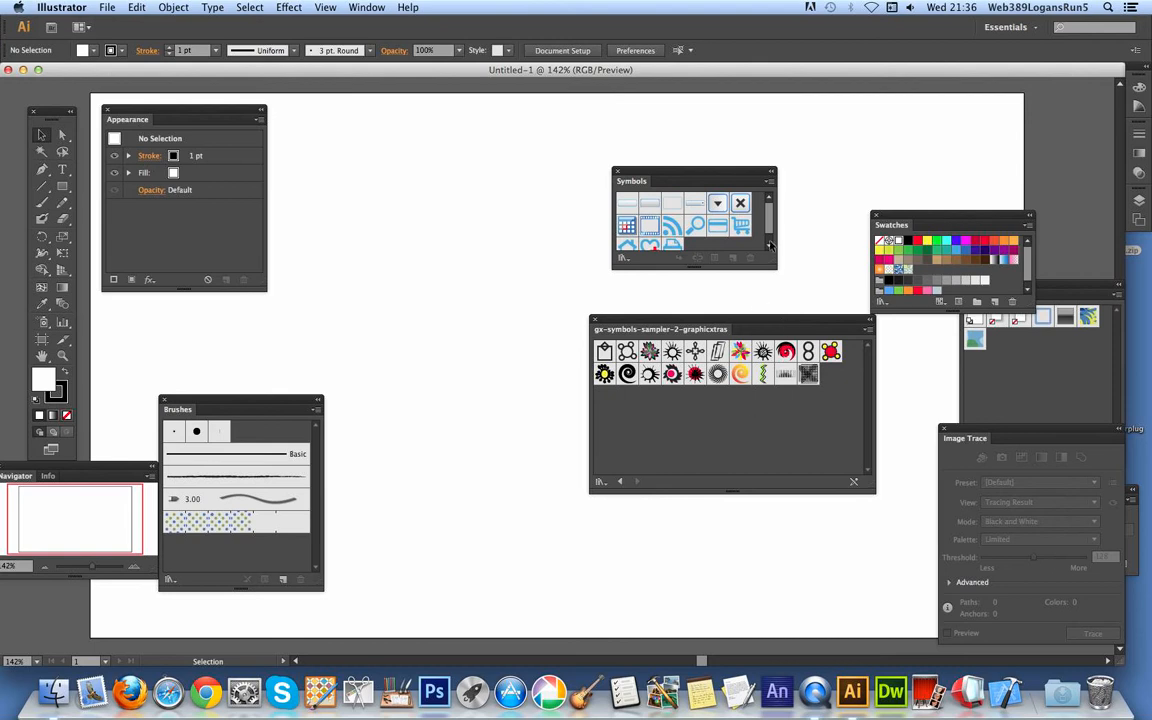
mouse_move(660, 172)
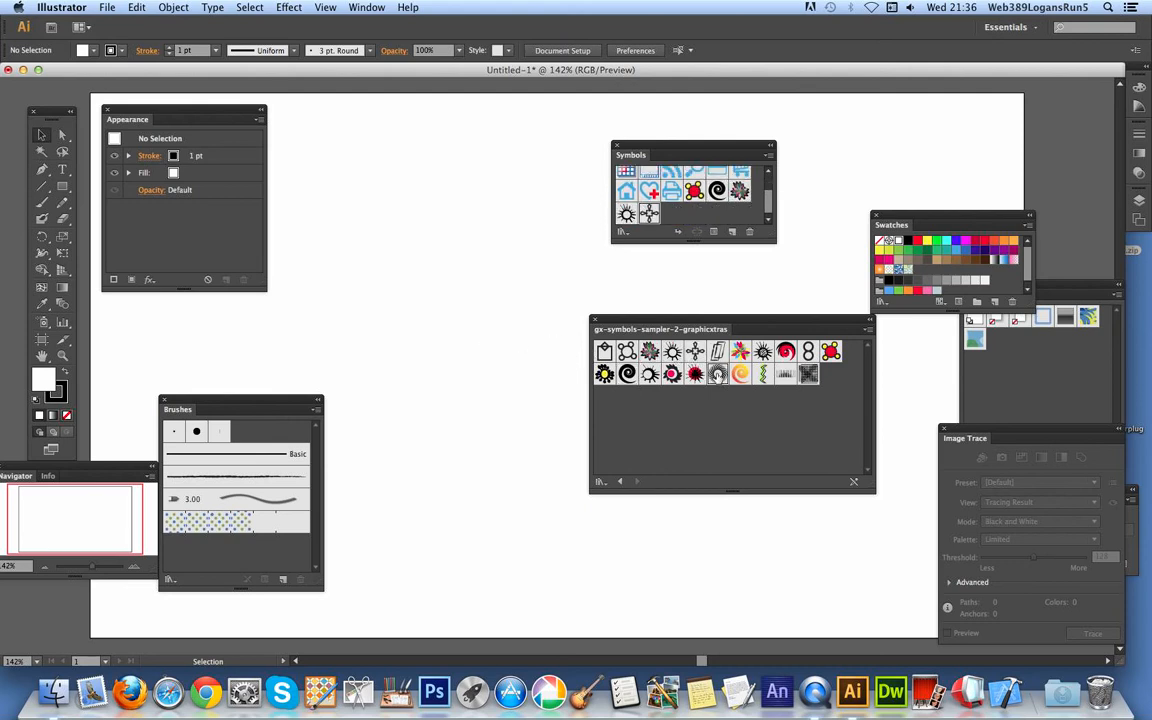
left_click(762, 374)
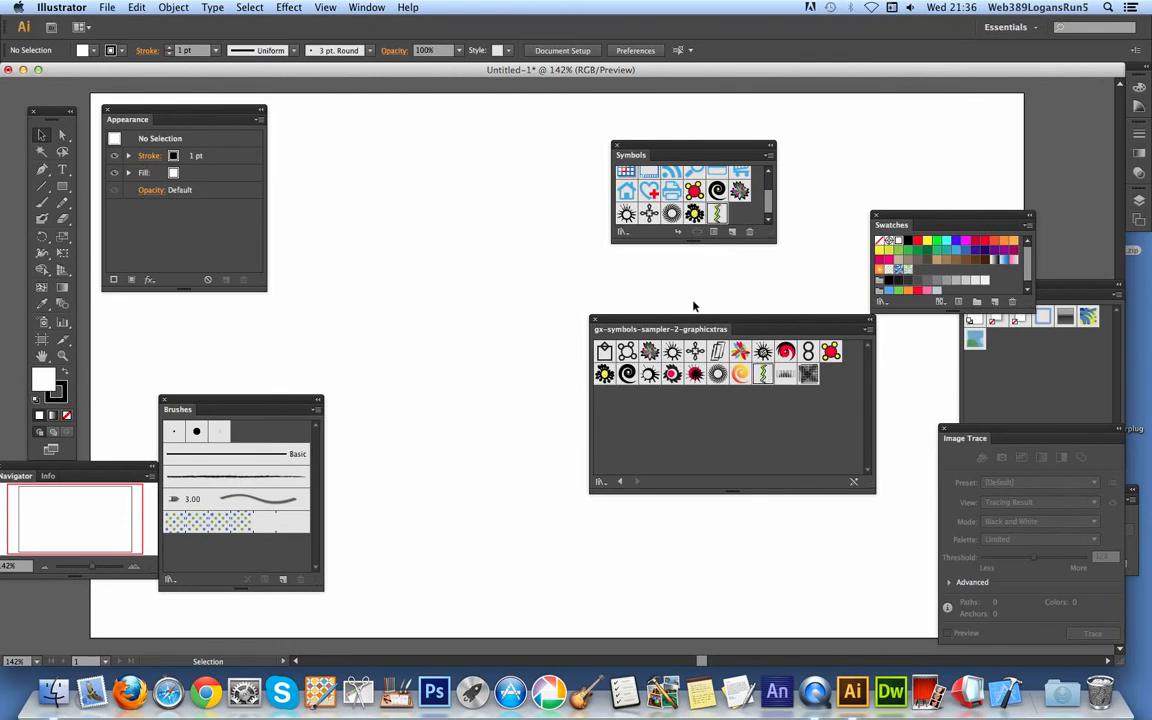
left_click_drag(660, 328, 792, 348)
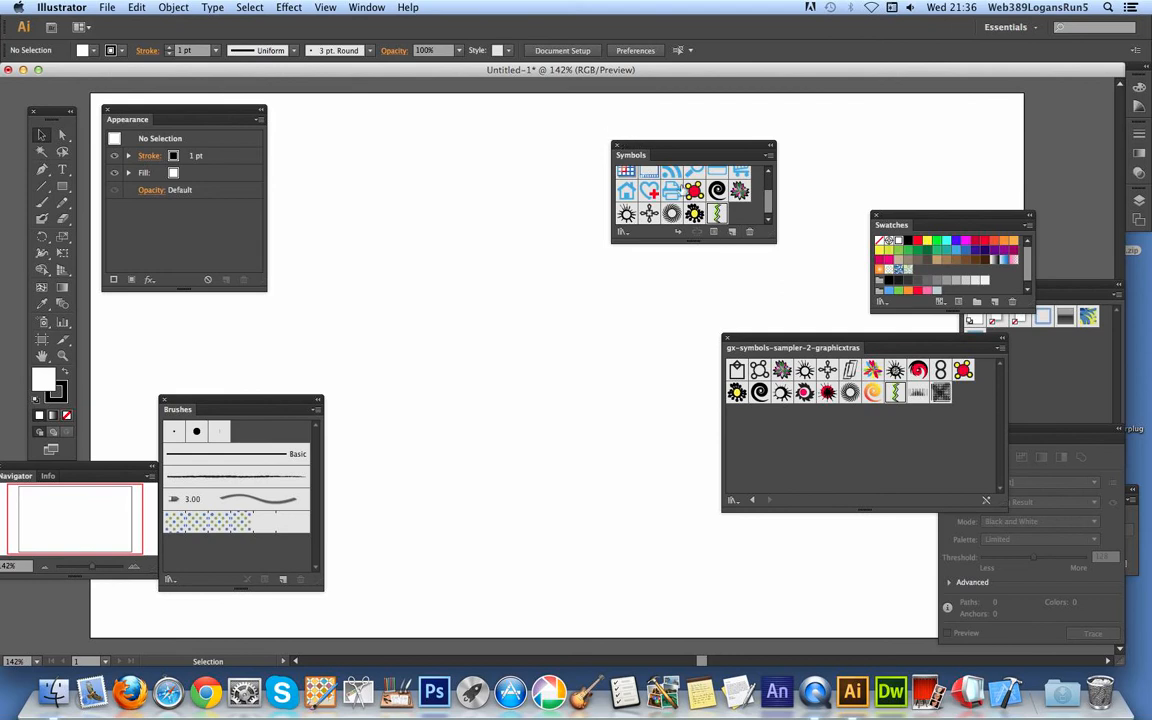
mouse_move(716, 188)
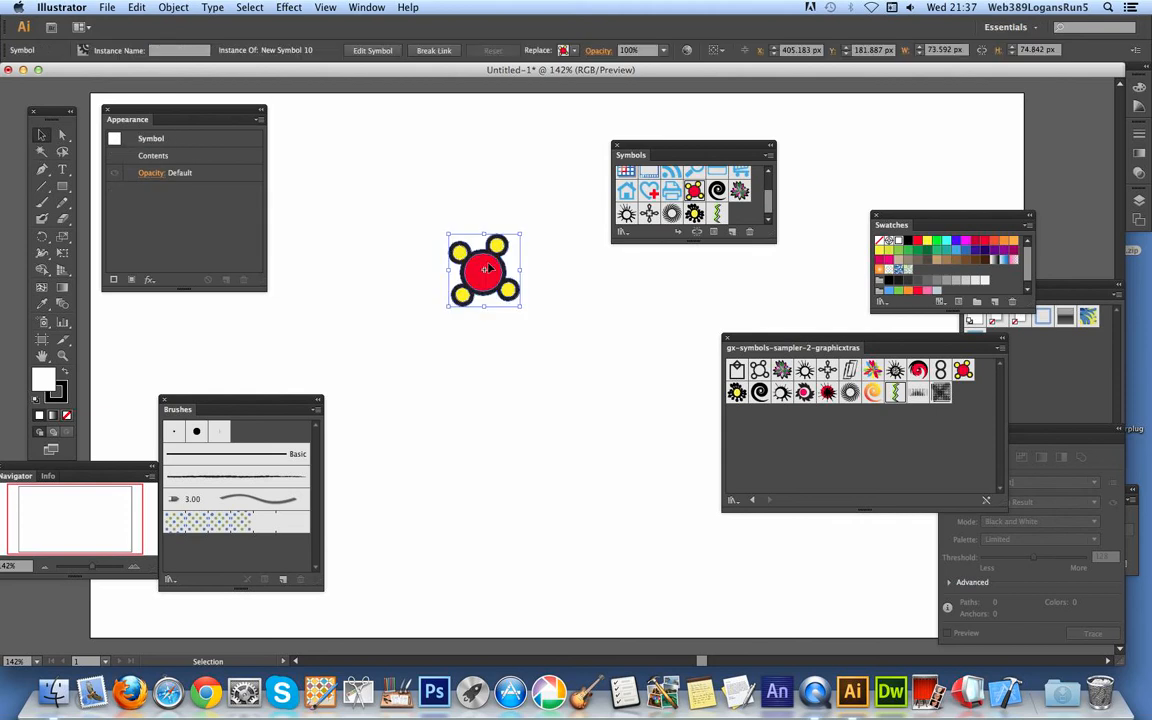
Scale the red-and-yellow symbol up large and move it toward the artboard's upper left
left_click_drag(484, 270, 436, 224)
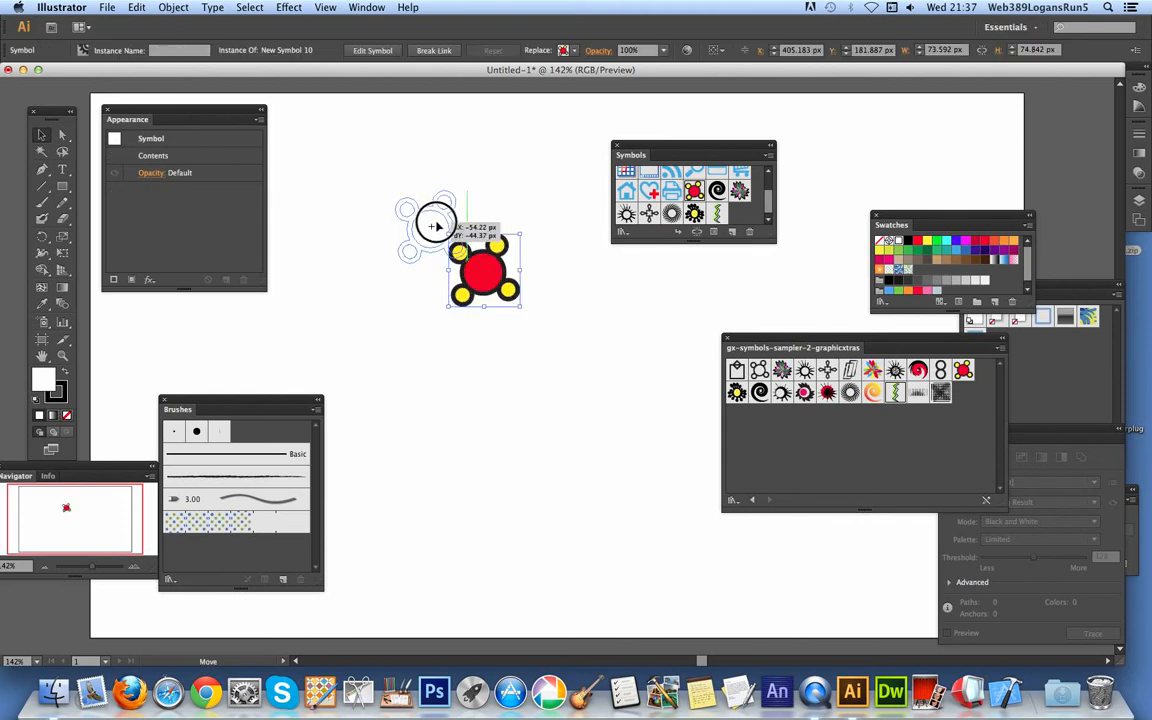
left_click_drag(484, 264, 432, 224)
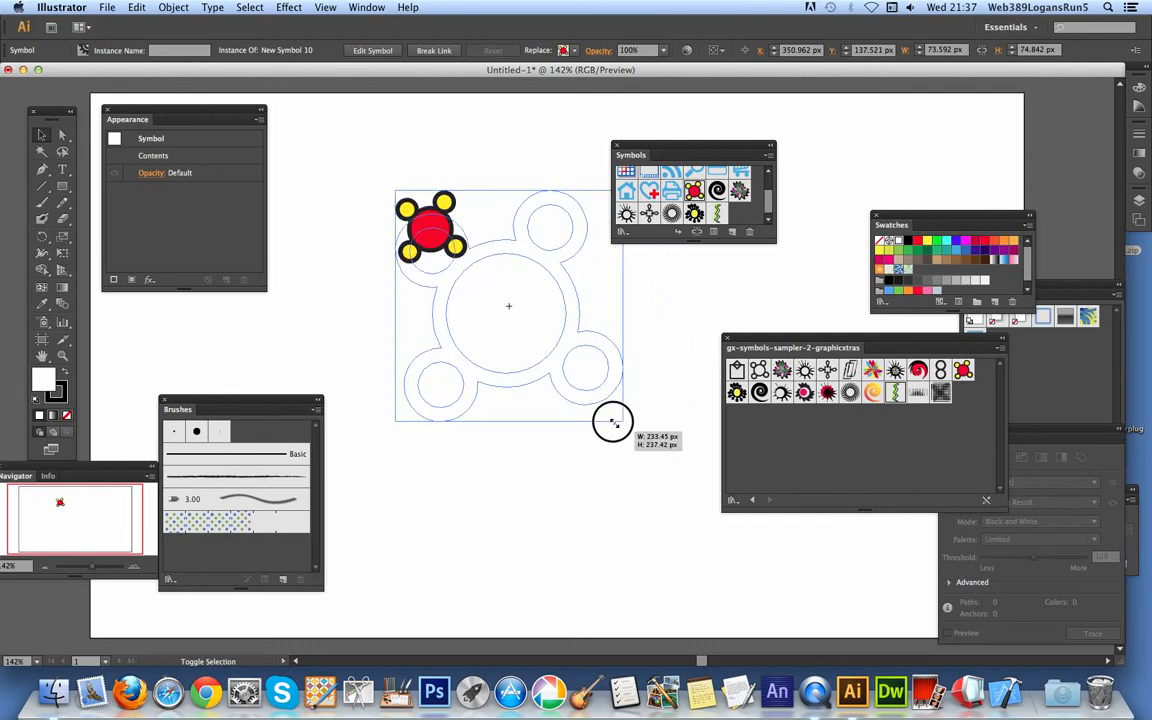
left_click_drag(612, 420, 720, 520)
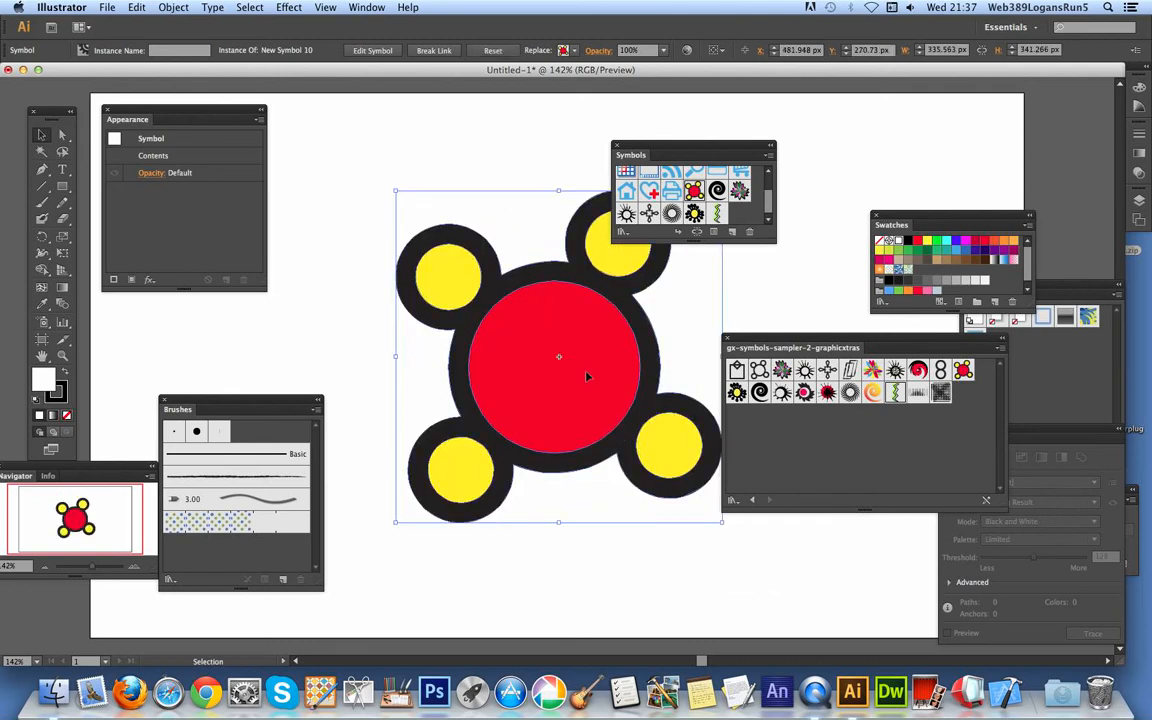
left_click_drag(558, 356, 448, 268)
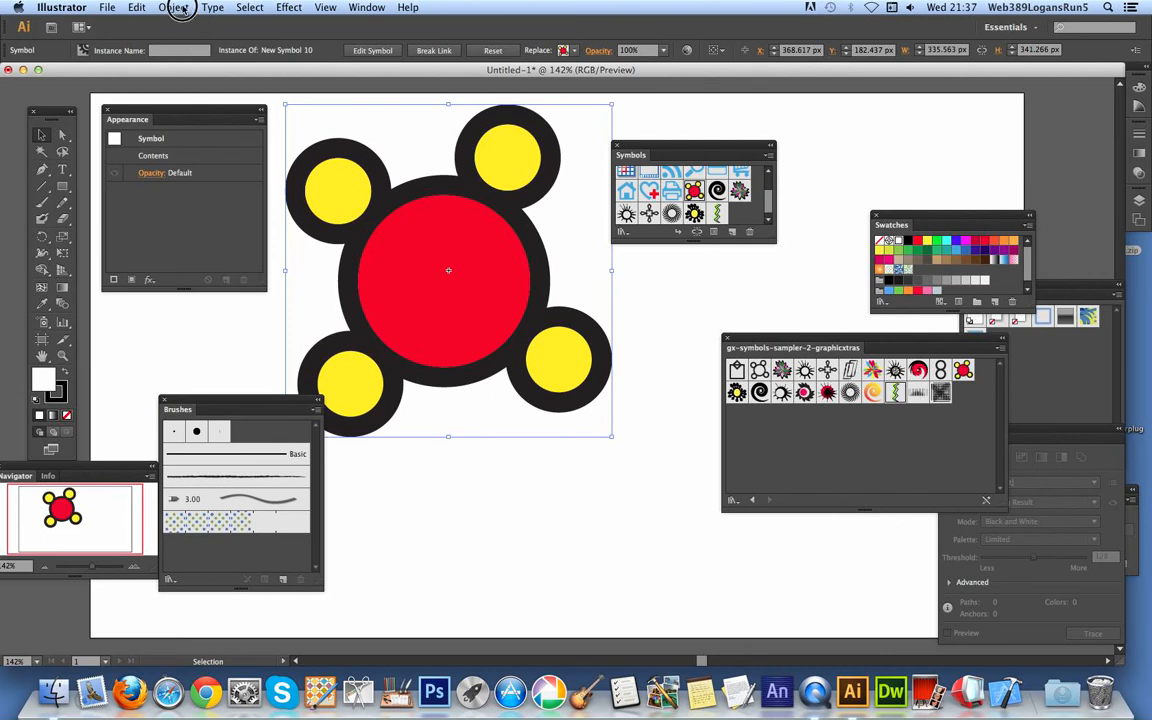
left_click(172, 8)
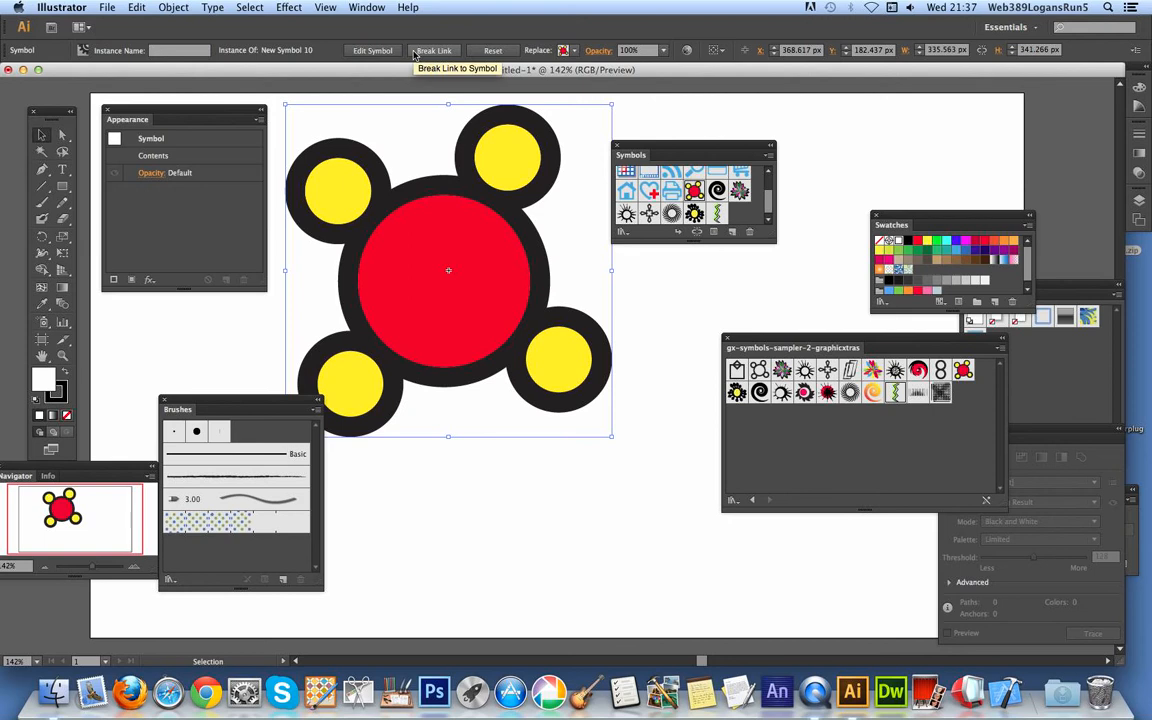
mouse_move(444, 60)
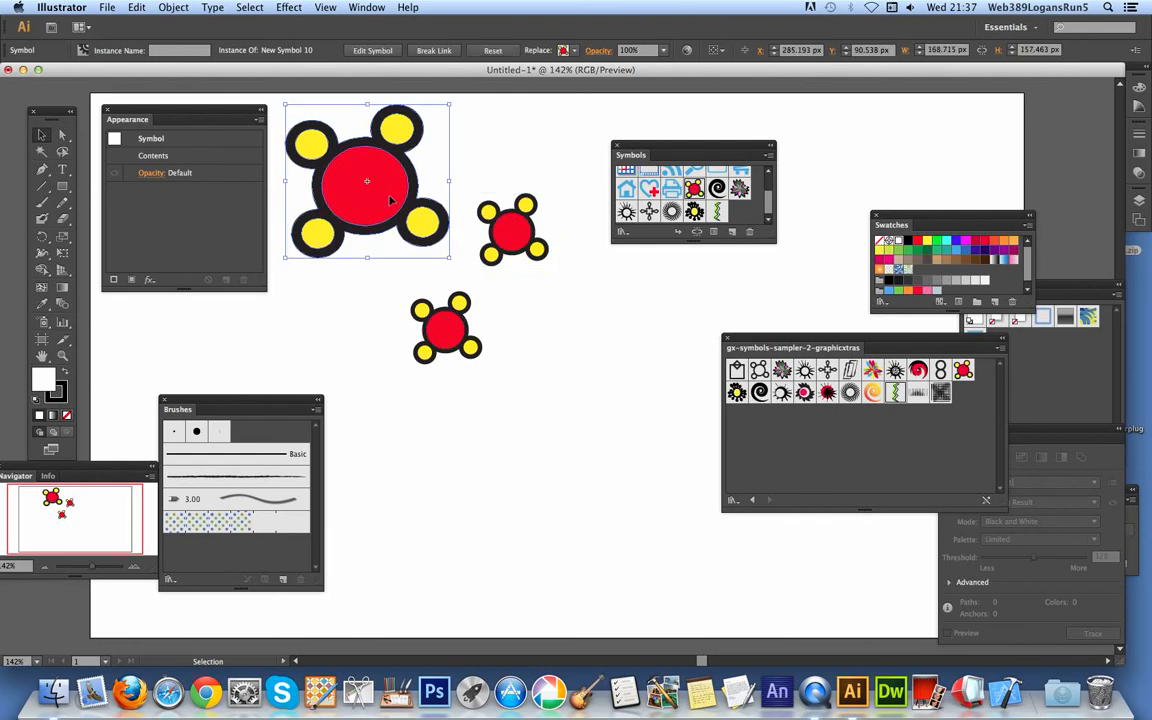
mouse_move(574, 52)
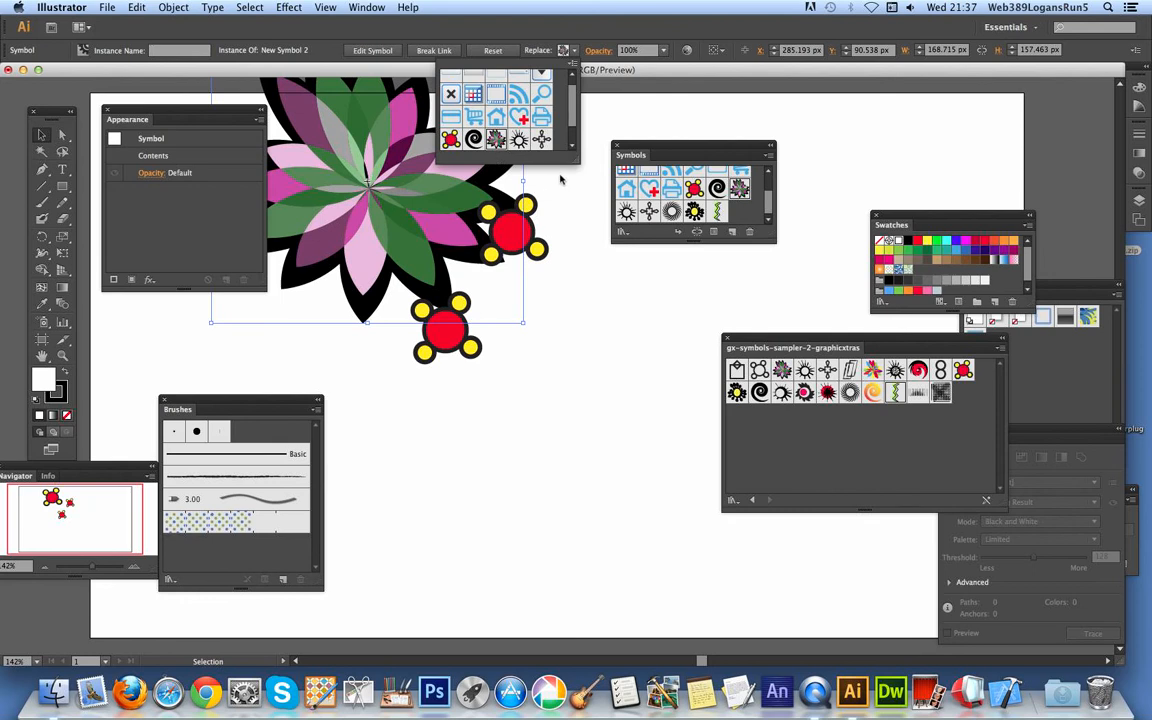
mouse_move(222, 16)
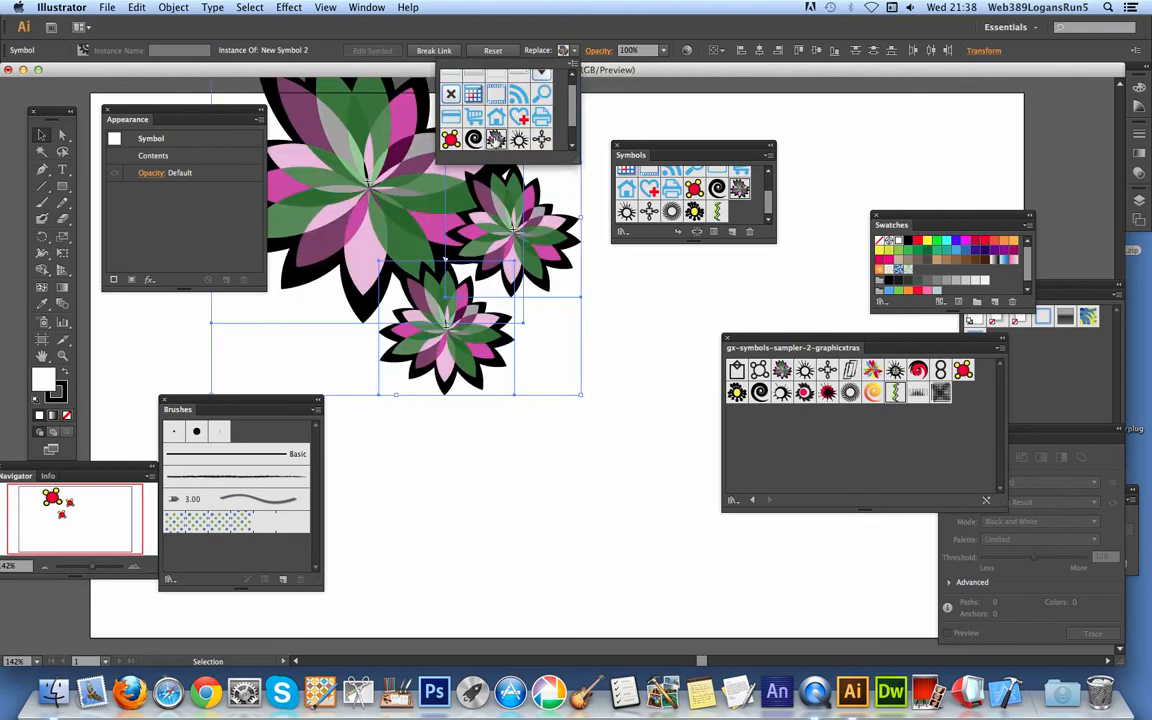
mouse_move(484, 180)
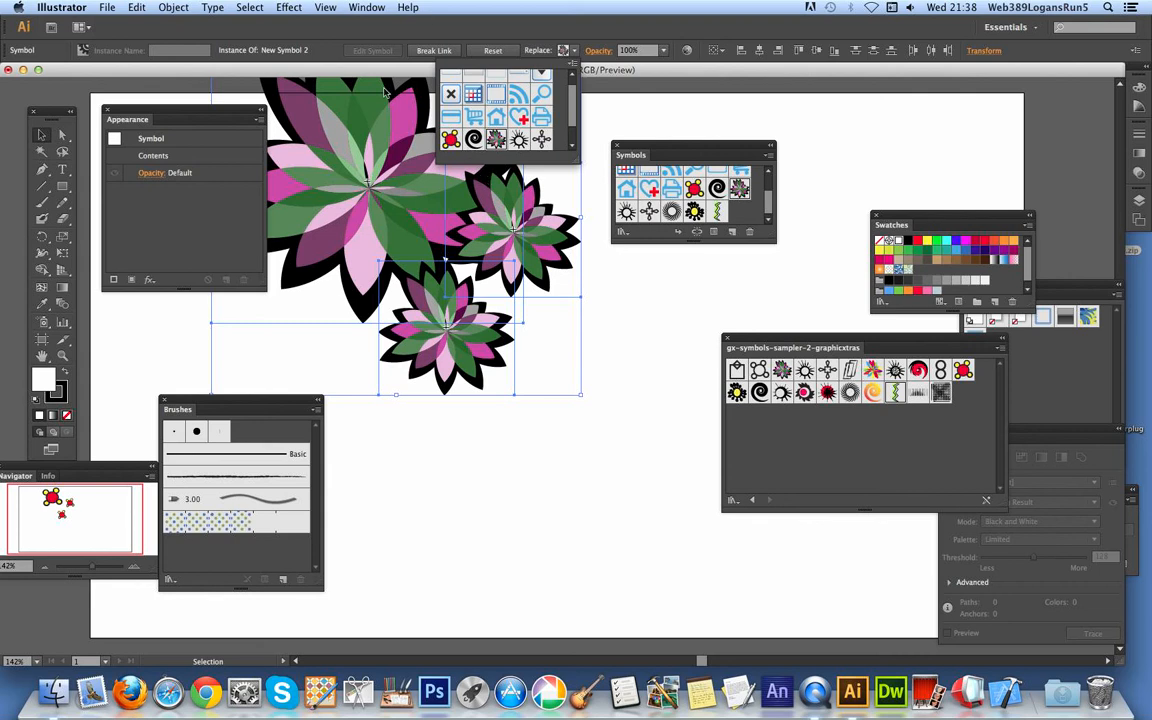
mouse_move(488, 206)
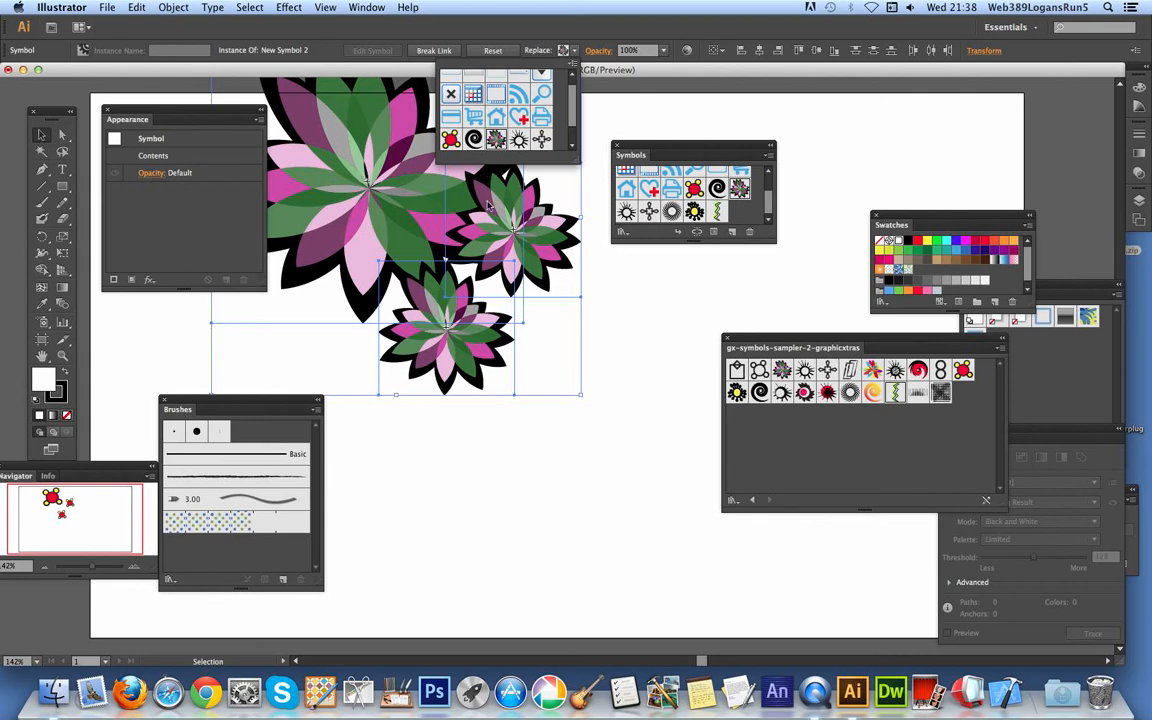
mouse_move(472, 328)
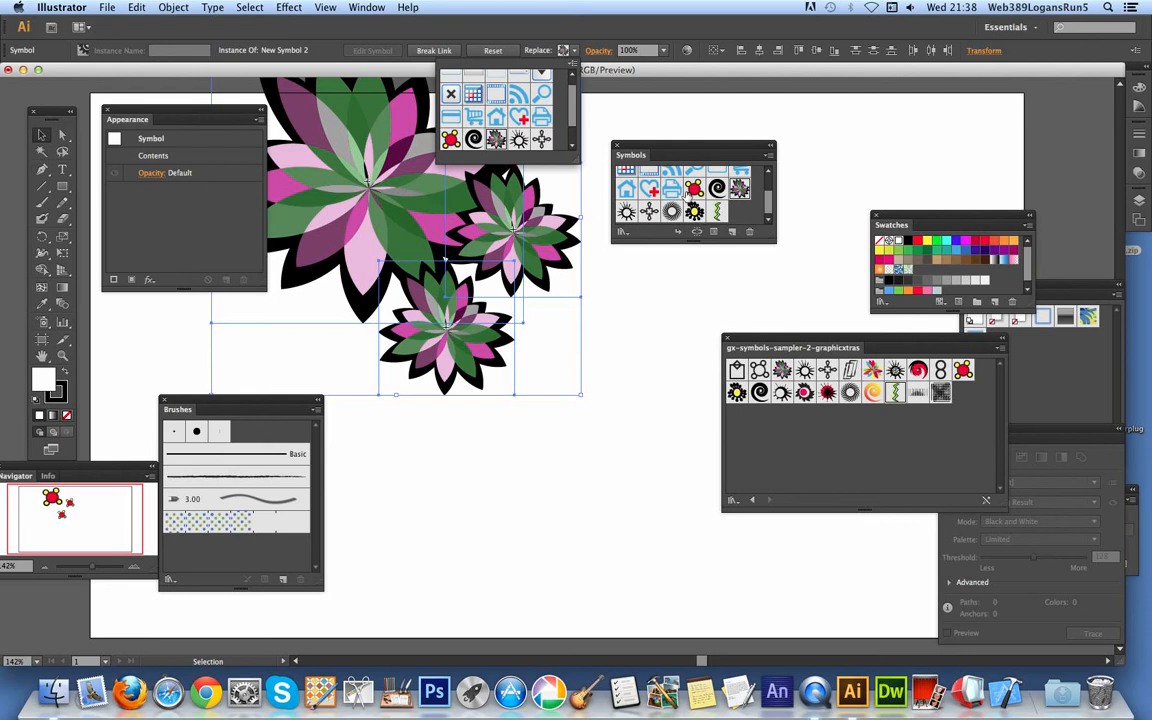
mouse_move(692, 188)
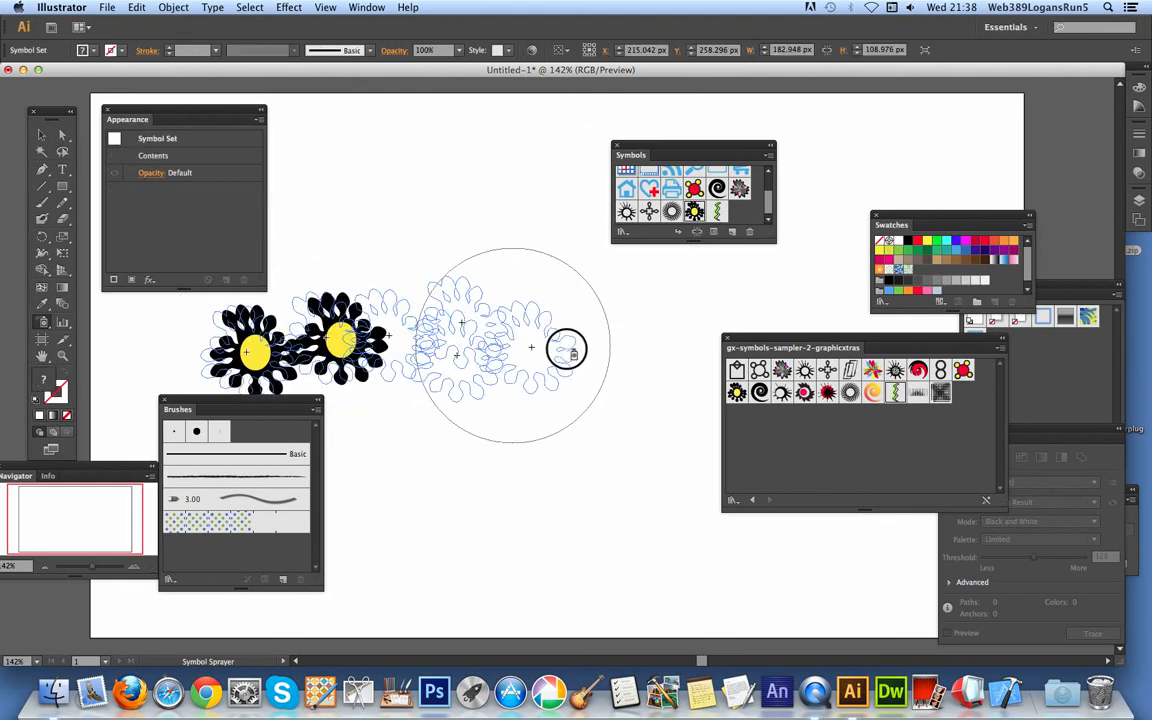
Spray a dense cluster of black-and-yellow flower symbols across the artboard with the Symbol Sprayer
left_click_drag(564, 350, 464, 430)
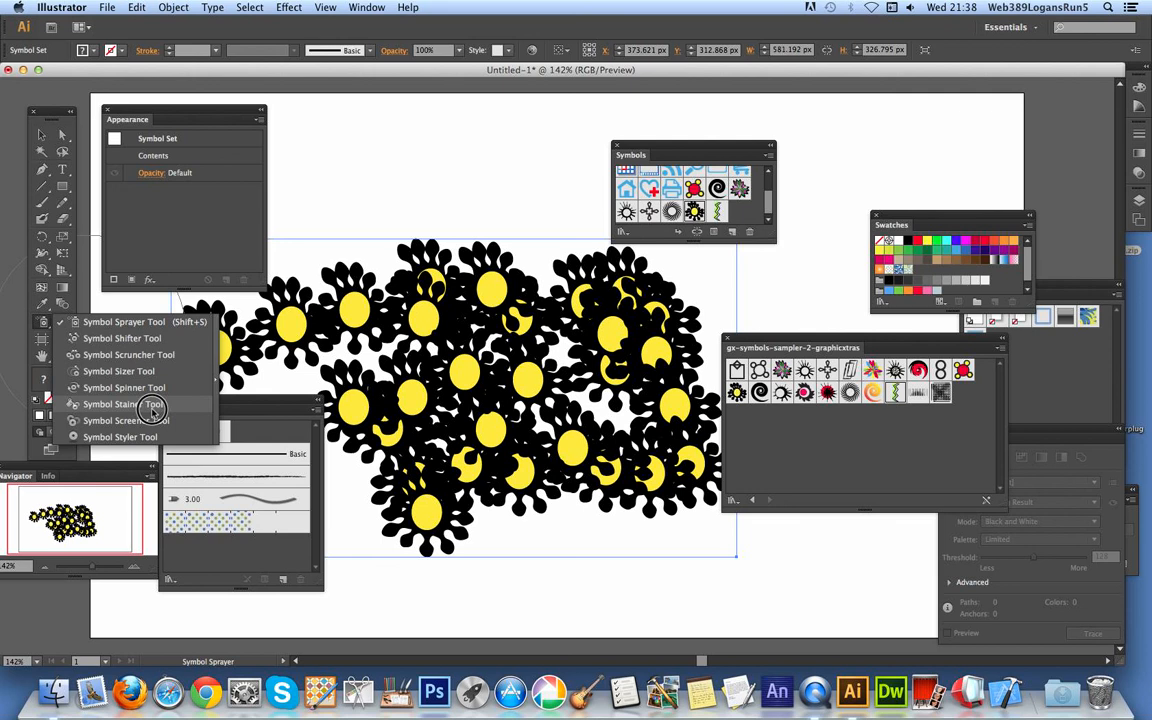
mouse_move(184, 336)
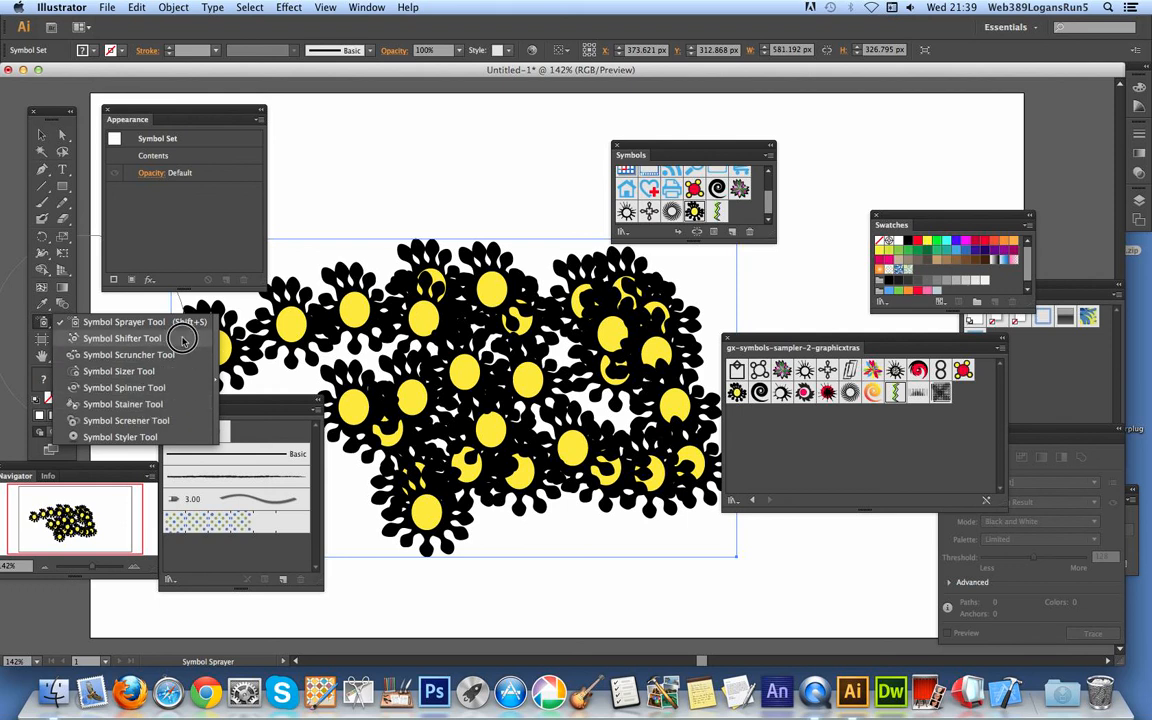
mouse_move(184, 322)
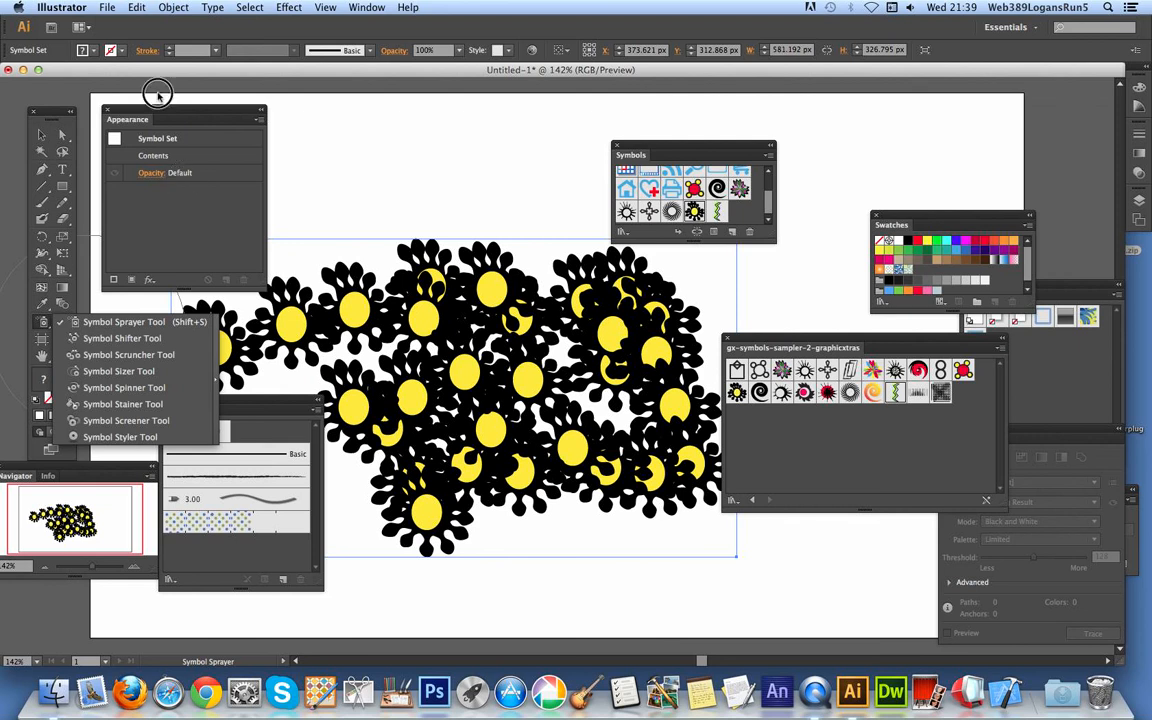
Browse the Edit menu, then the File menu to reach the Export options
left_click(136, 8)
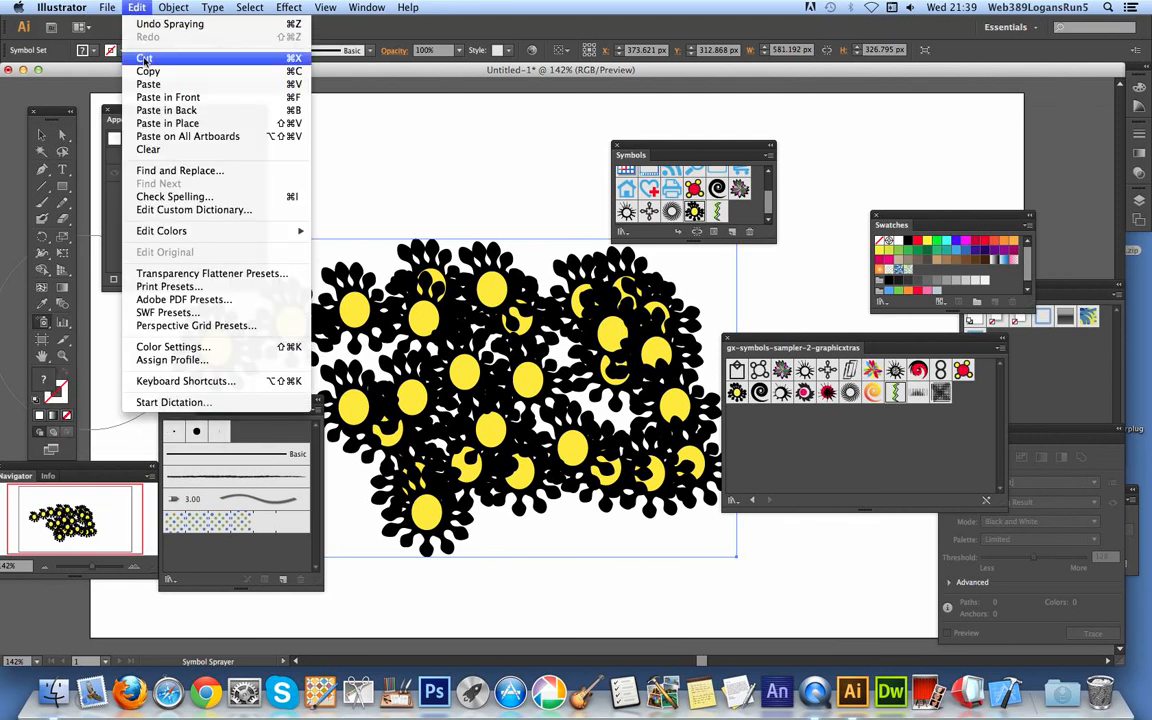
mouse_move(148, 70)
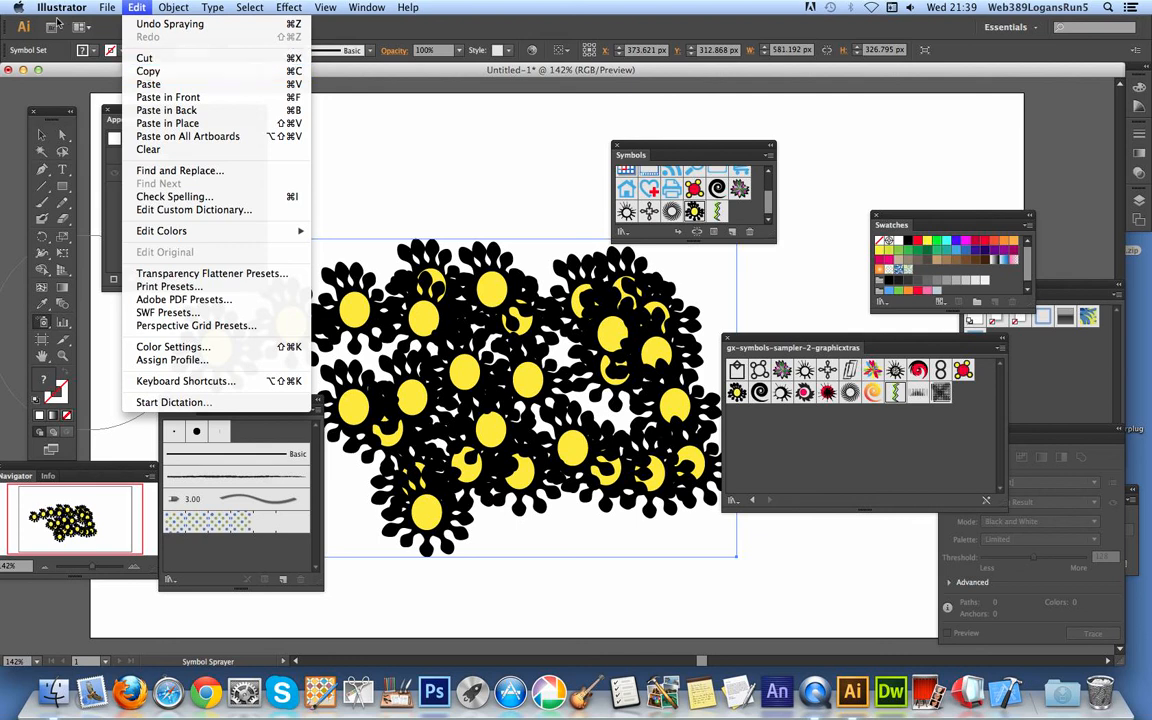
left_click(108, 8)
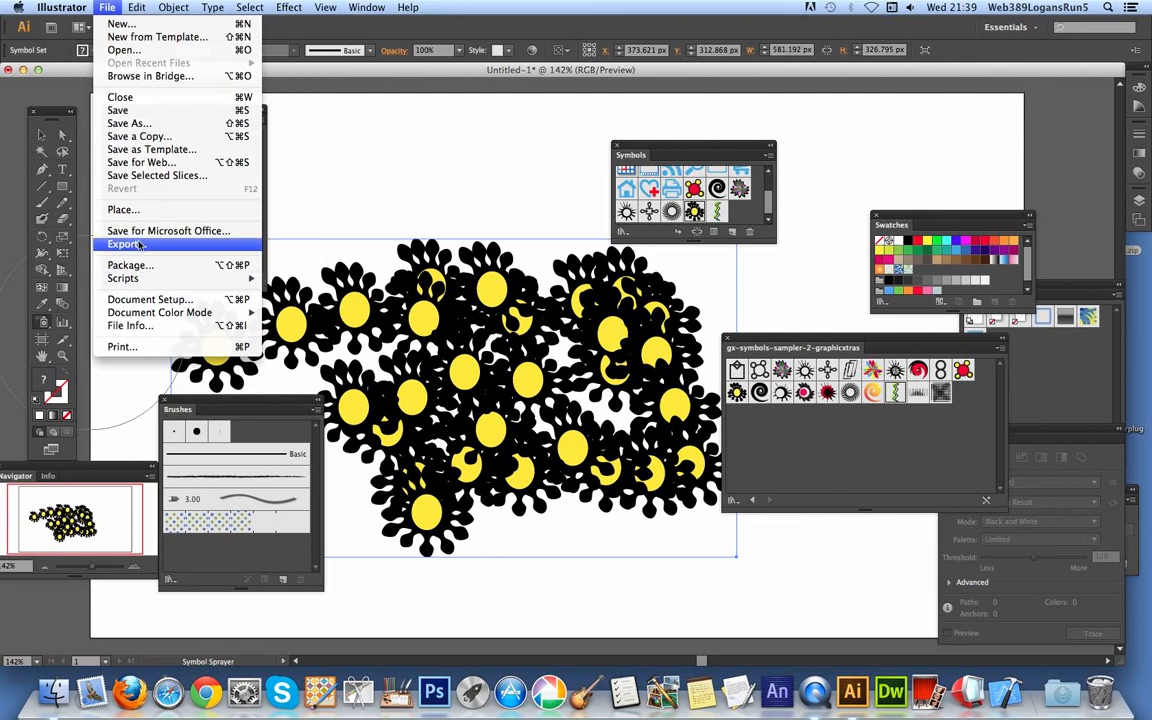